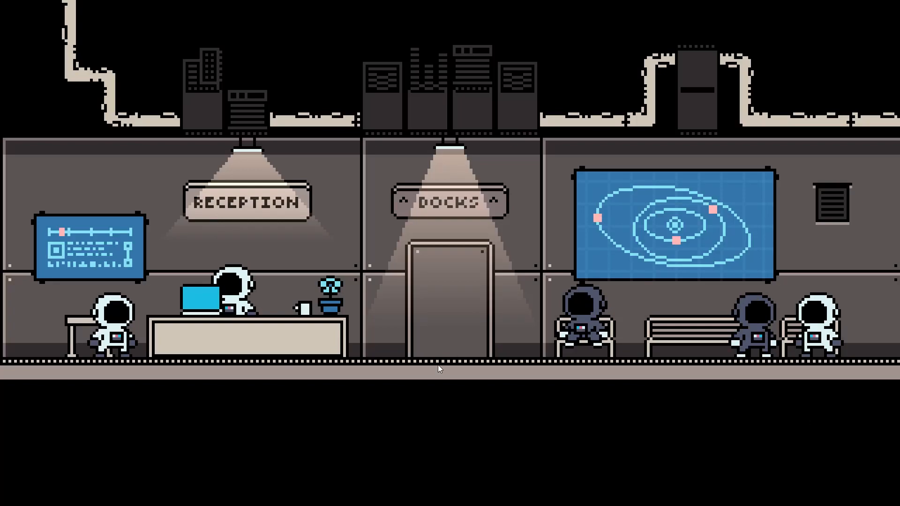
mouse_move(518, 413)
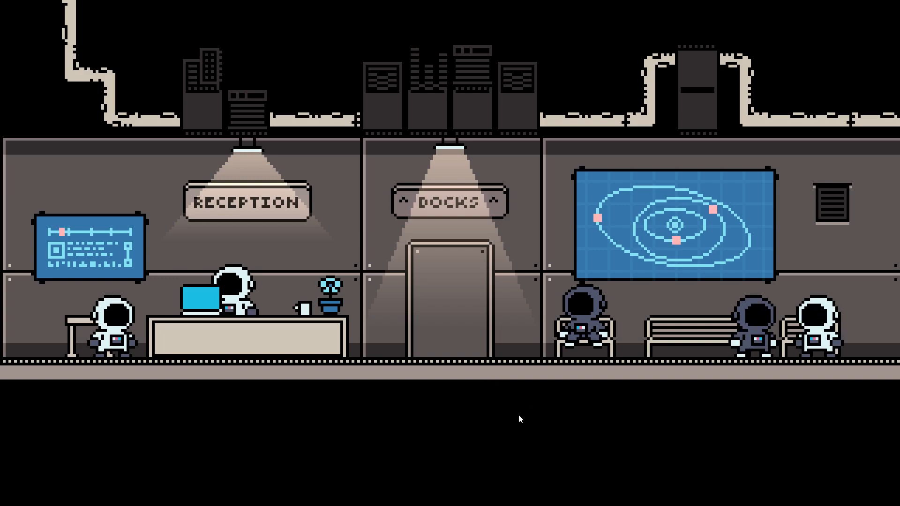
mouse_move(199, 419)
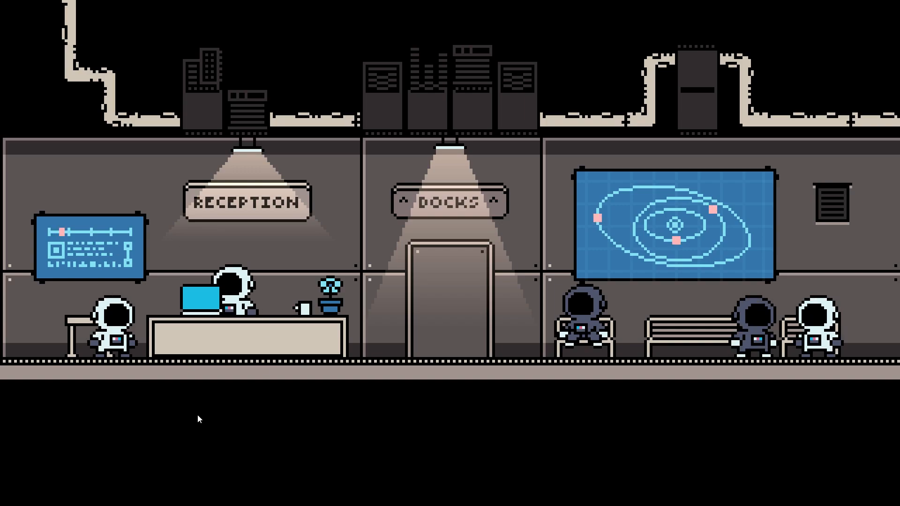
mouse_move(454, 440)
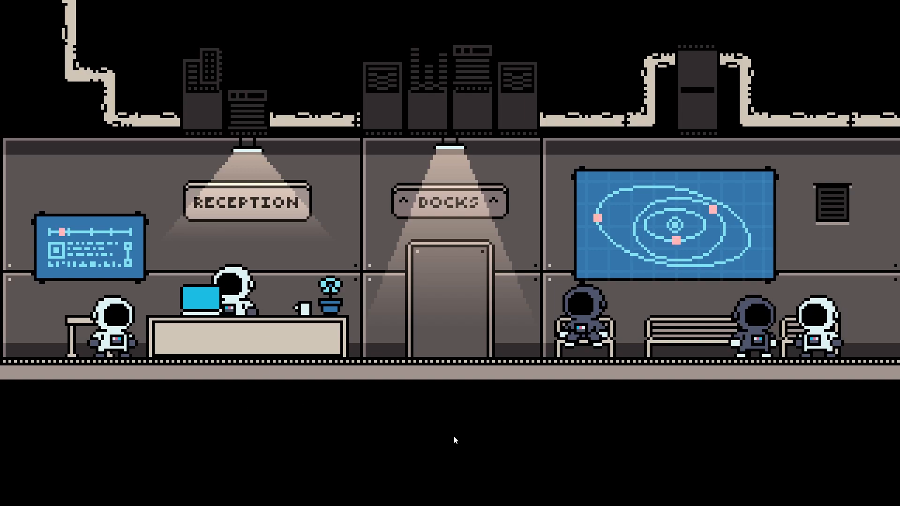
mouse_move(250, 457)
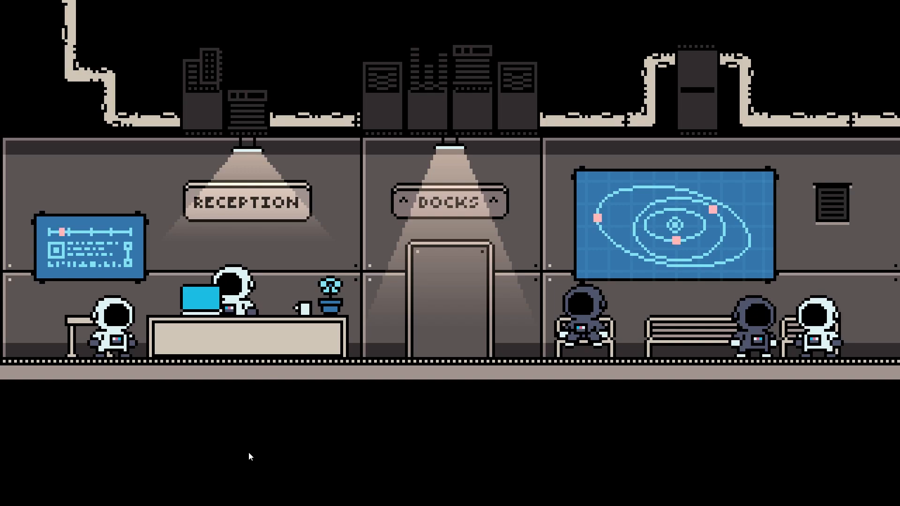
mouse_move(405, 432)
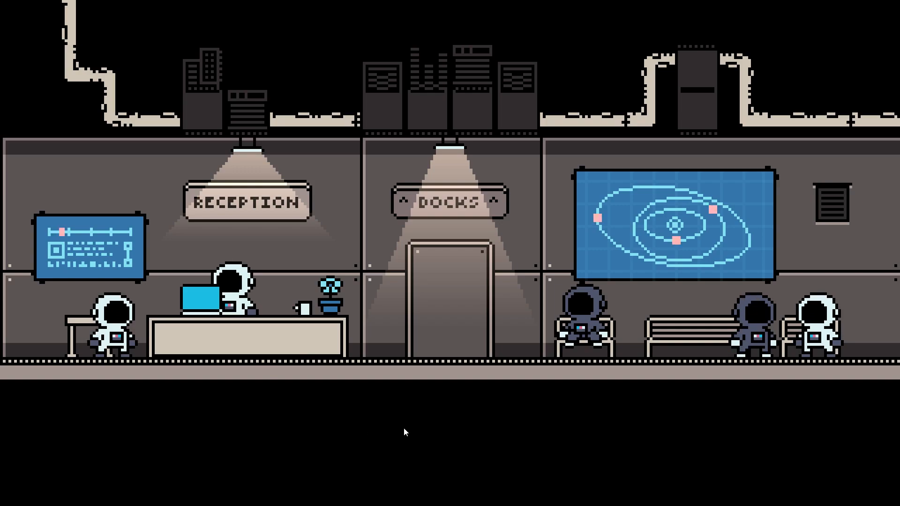
mouse_move(338, 395)
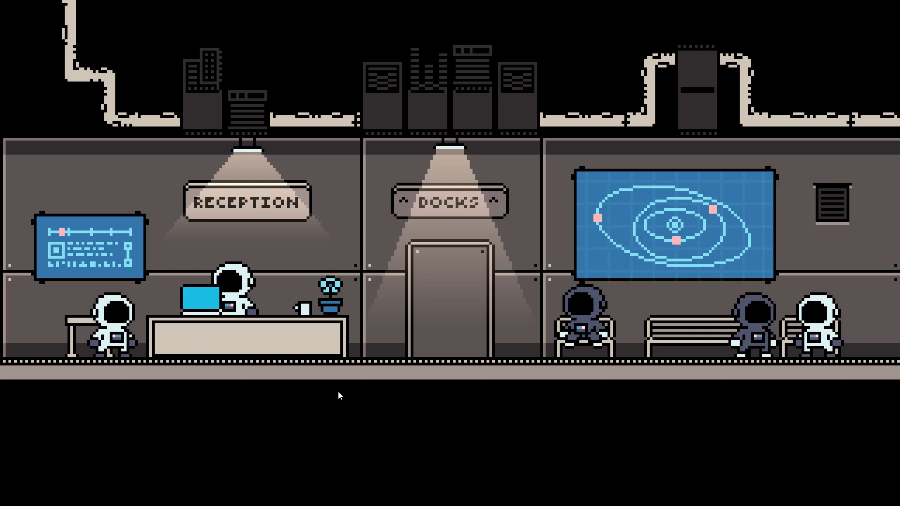
mouse_move(369, 415)
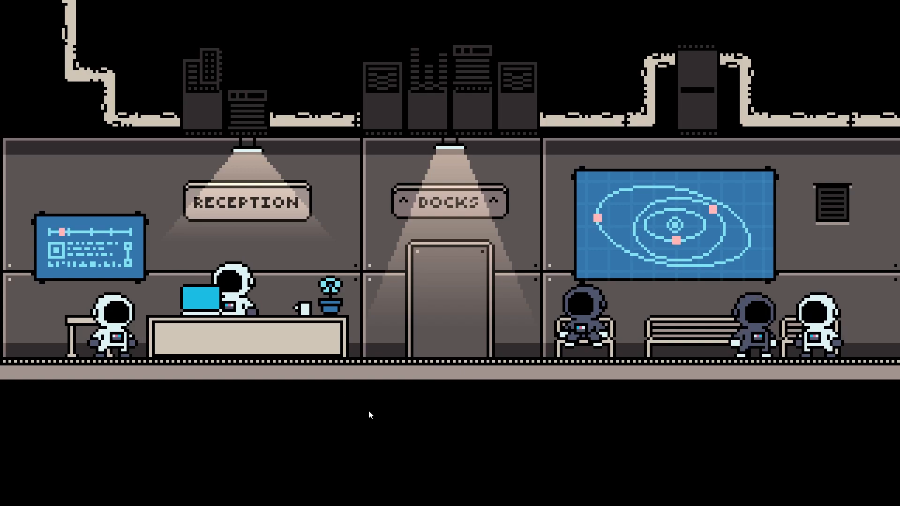
mouse_move(347, 430)
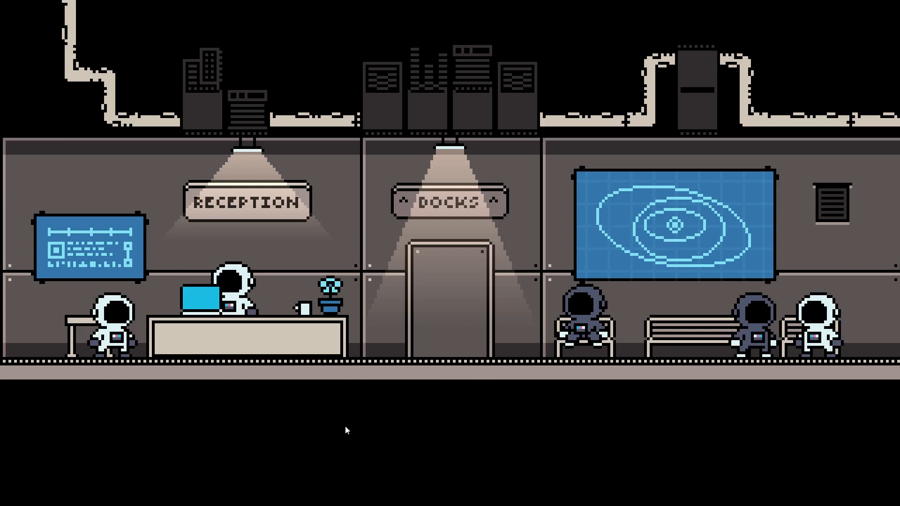
mouse_move(114, 327)
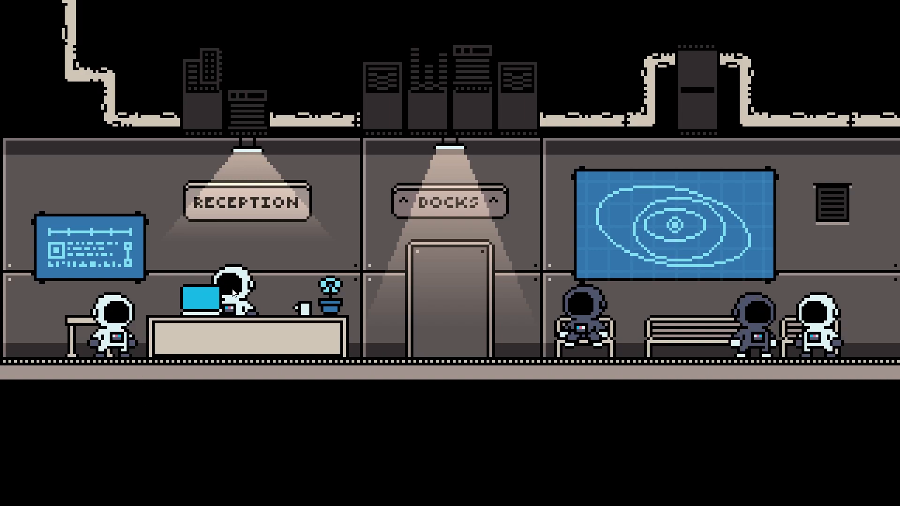
mouse_move(229, 431)
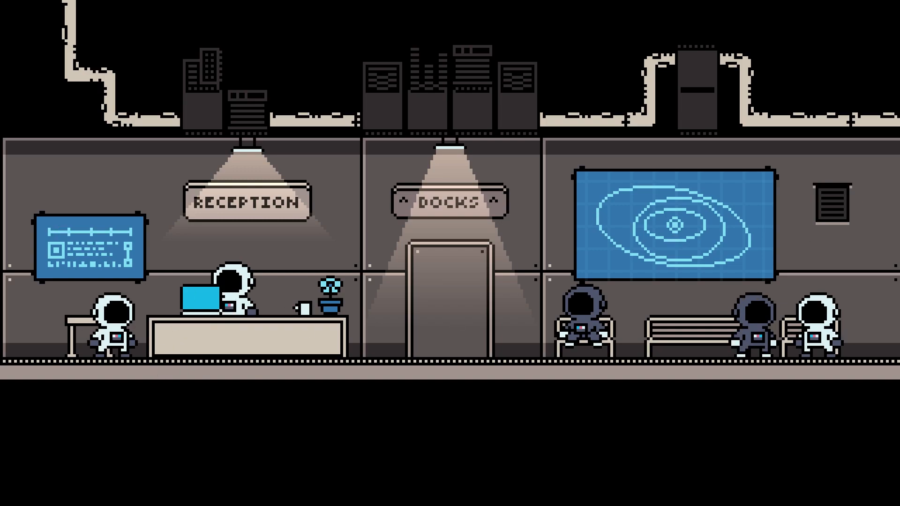
mouse_move(378, 411)
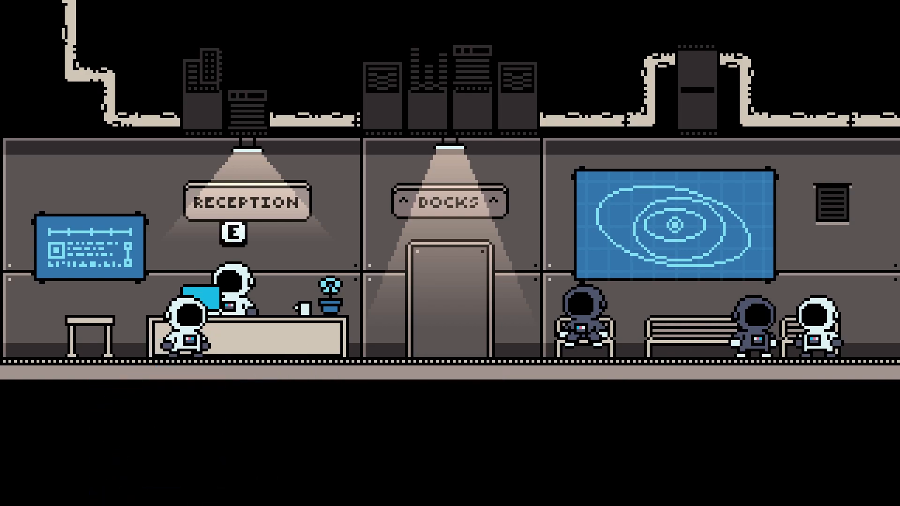
Interact with the receptionist (E) so 'Heyo, it's you again!' shows, then advance the dialogue
key(e)
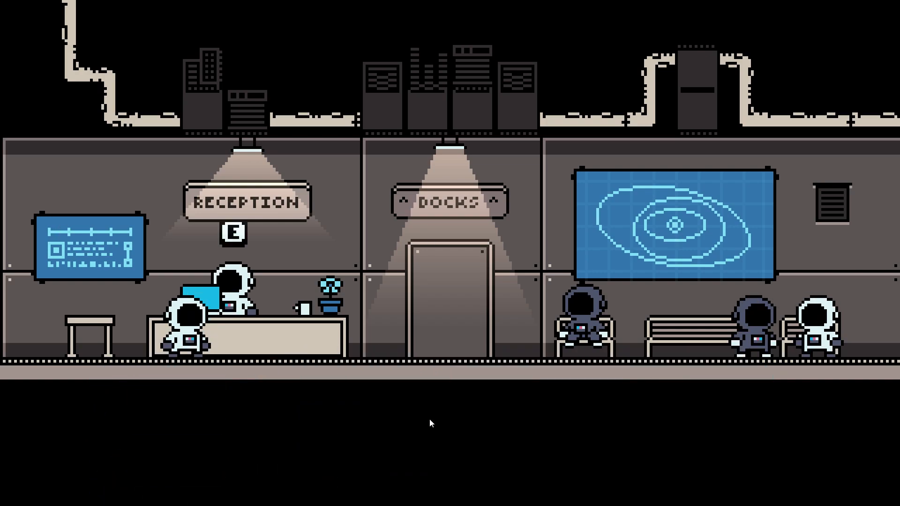
key(e)
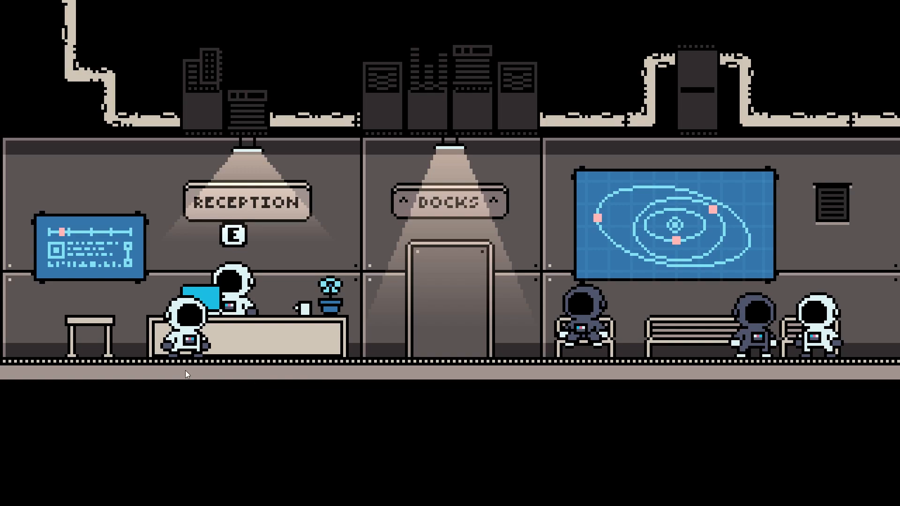
mouse_move(400, 428)
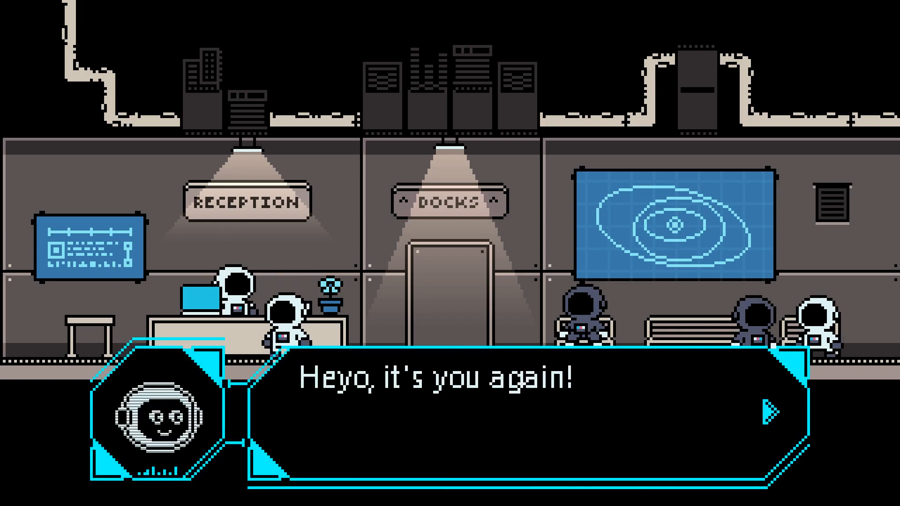
click(769, 409)
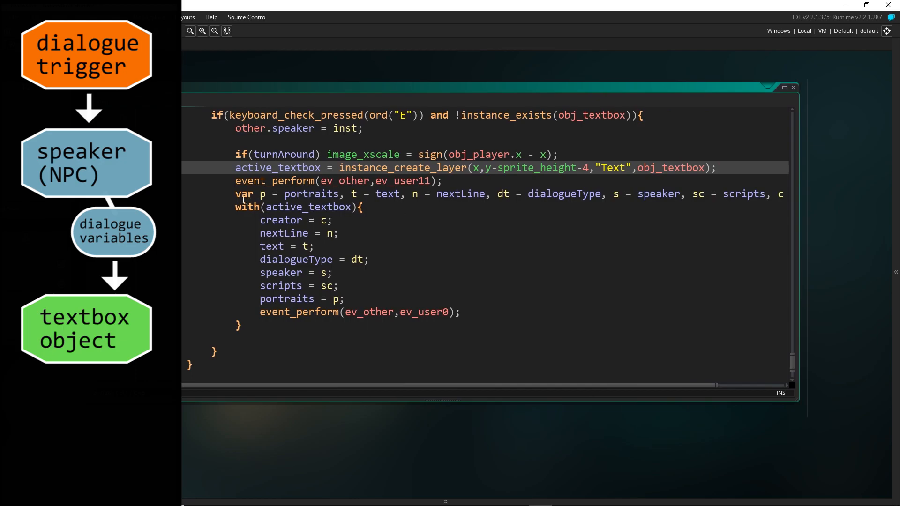
Point out the obj_player Step lines passing dialogue variables and calling User Event 11
click(310, 194)
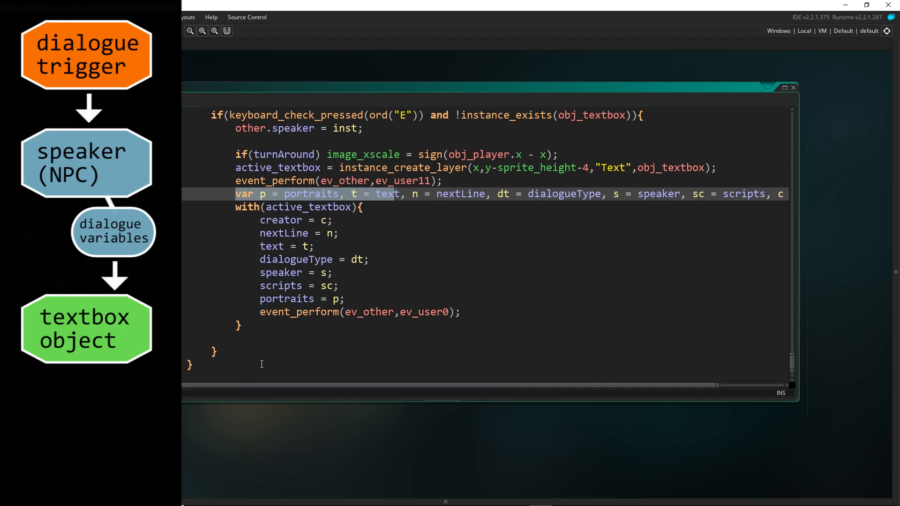
mouse_move(585, 191)
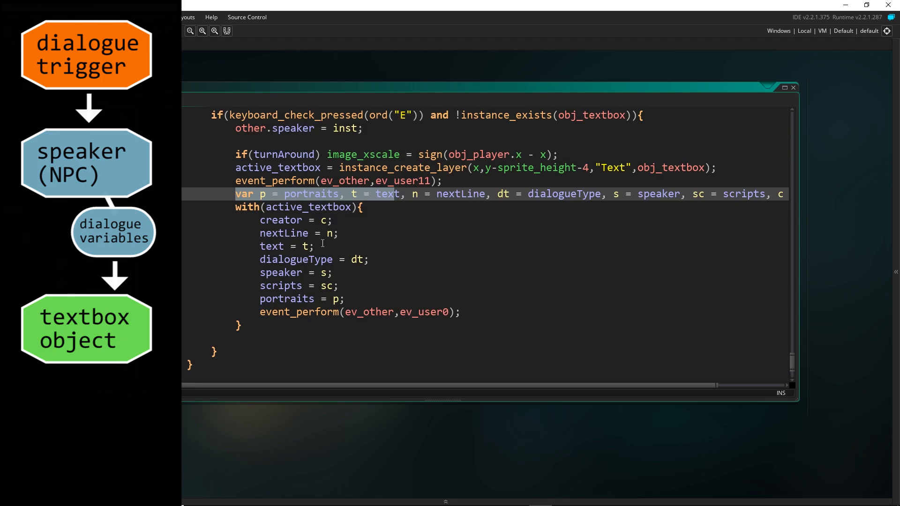
mouse_move(433, 286)
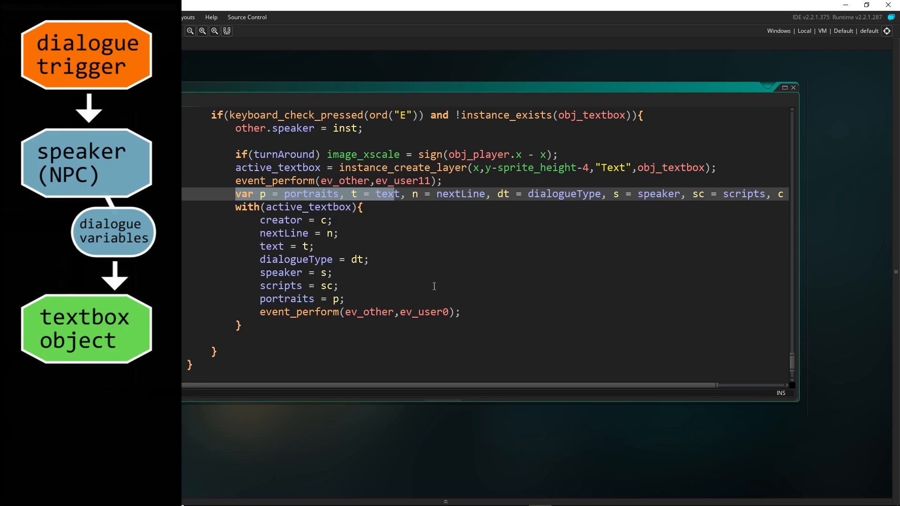
click(344, 181)
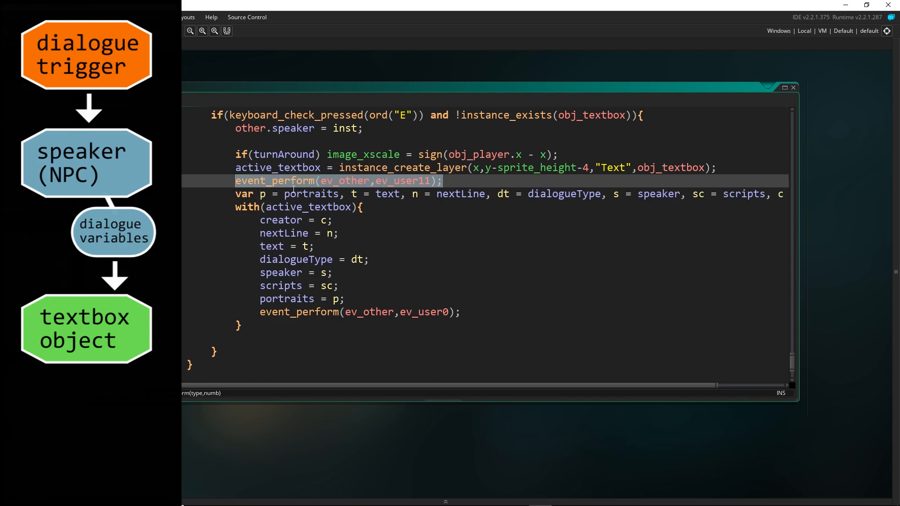
mouse_move(638, 173)
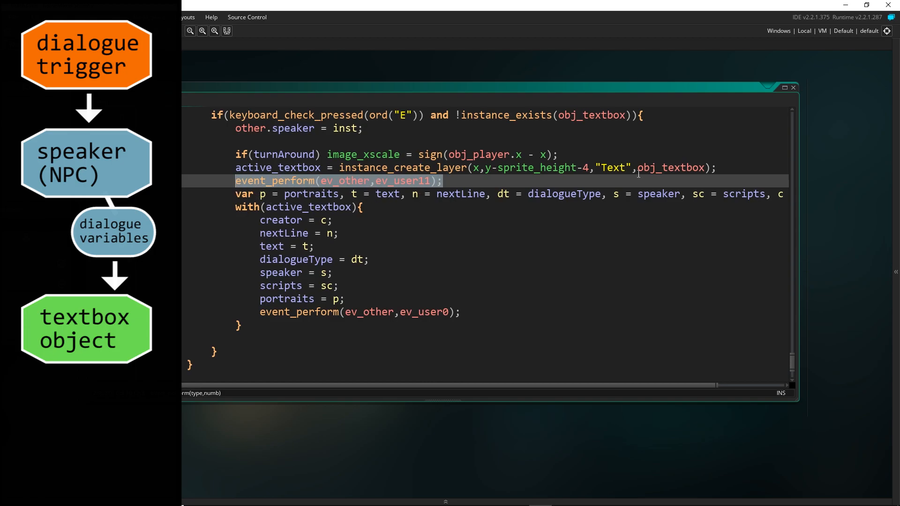
mouse_move(315, 211)
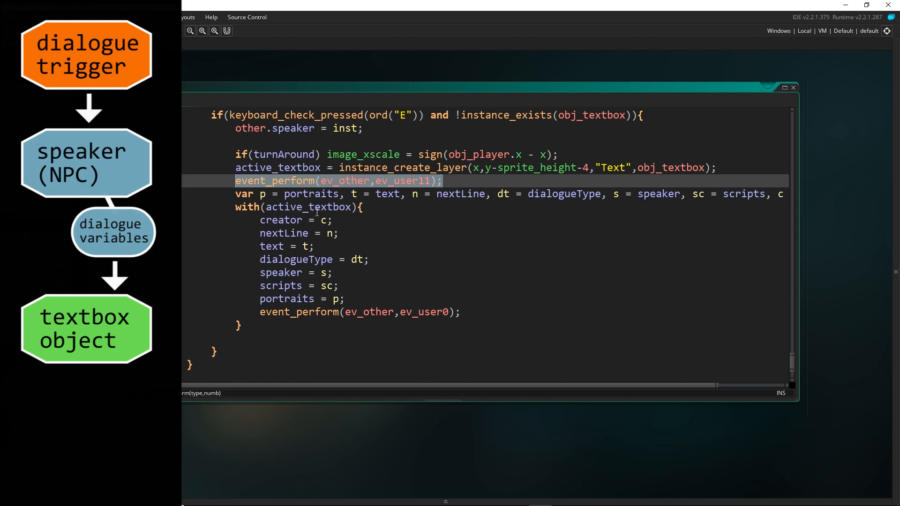
mouse_move(392, 181)
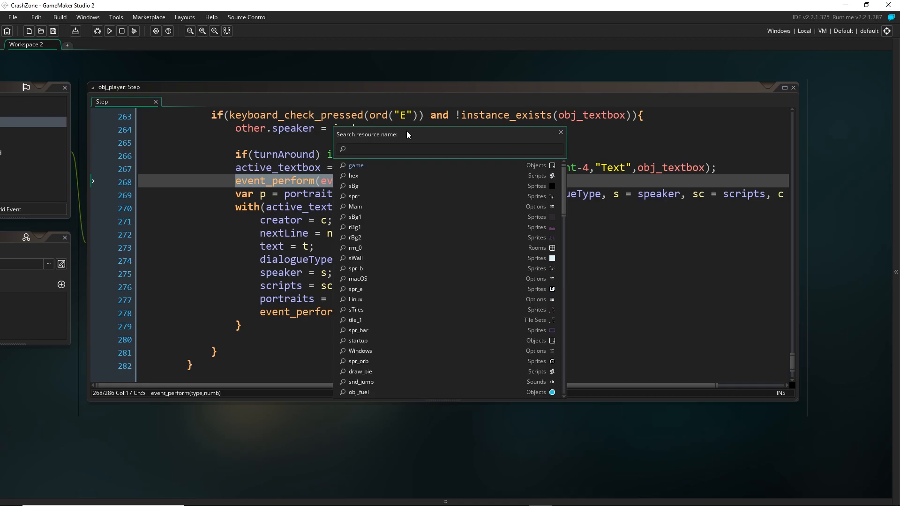
Find and open obj_person via 'person' search, then open the rm_station_reception room
text(person)
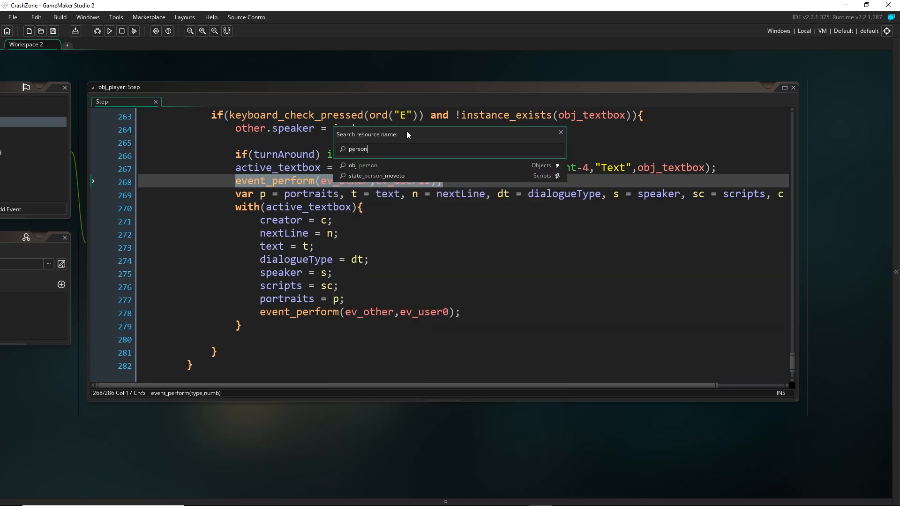
click(363, 165)
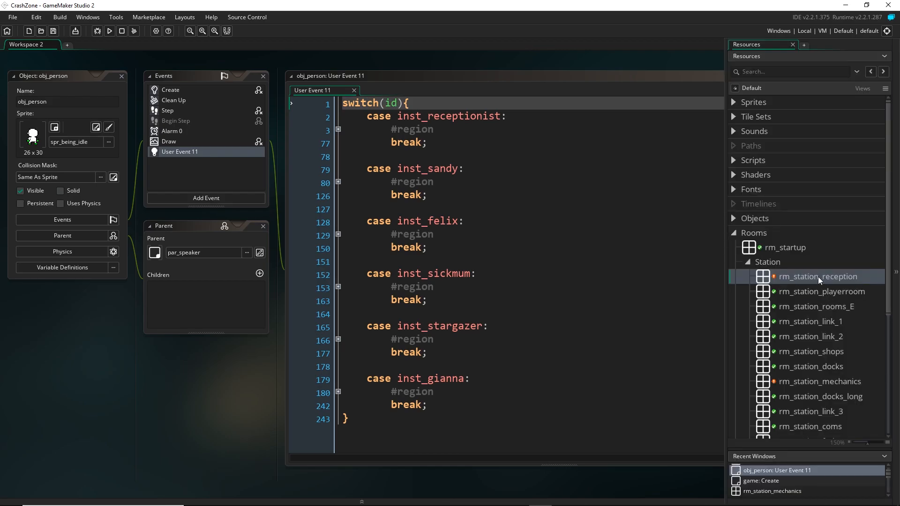
double_click(819, 276)
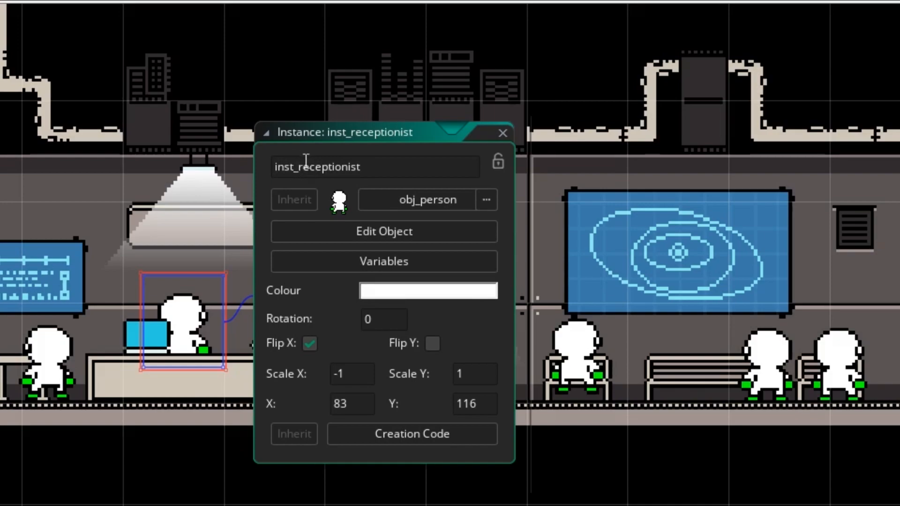
Check the instance is named inst_receptionist and scroll through User Event 11's cases
click(373, 167)
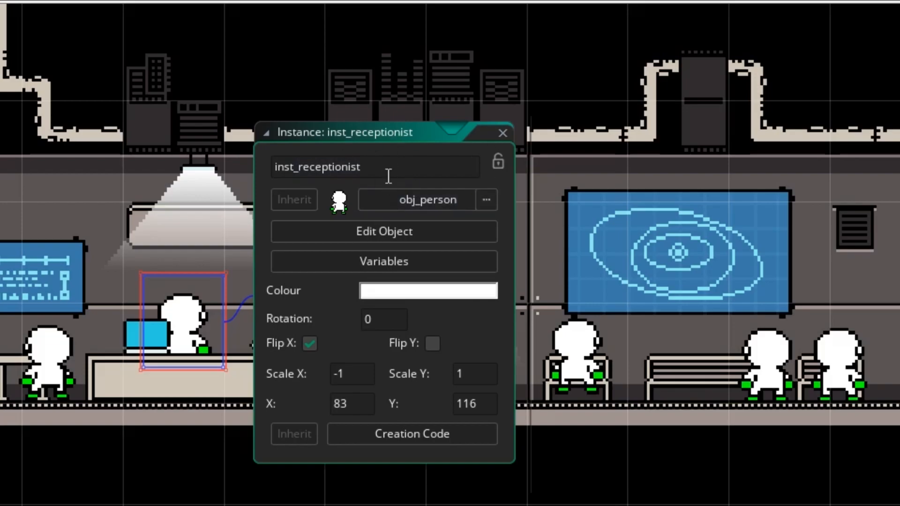
mouse_move(192, 313)
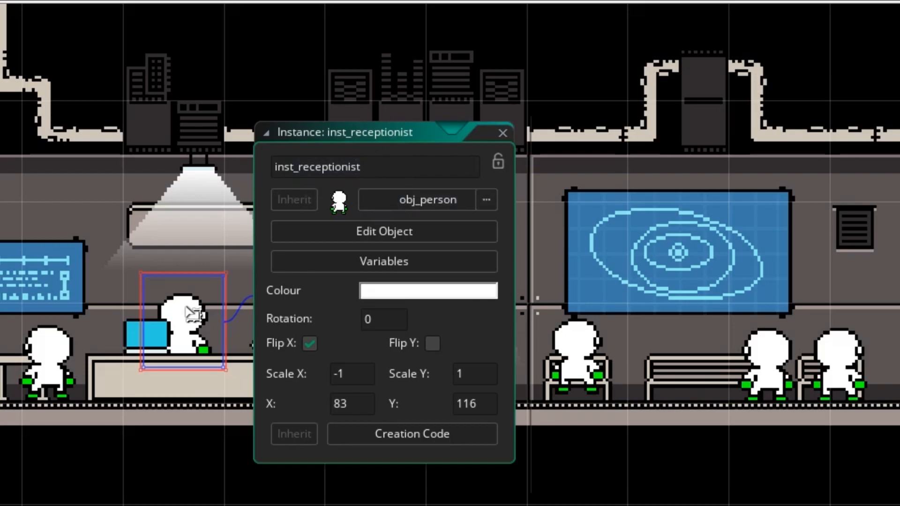
scroll(down, 3)
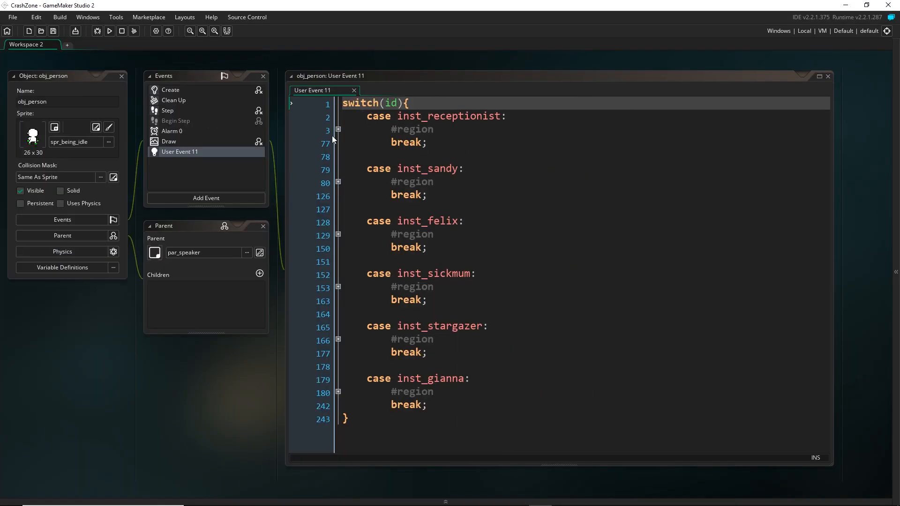
click(338, 130)
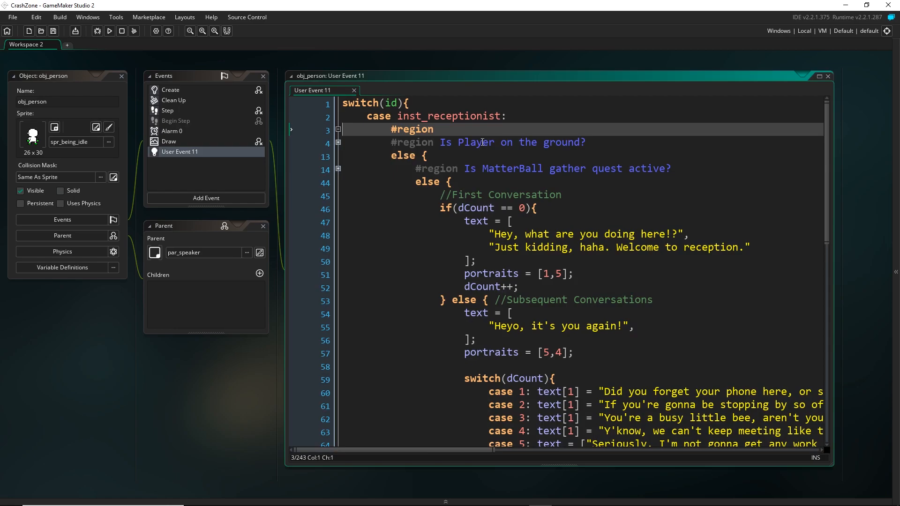
mouse_move(180, 152)
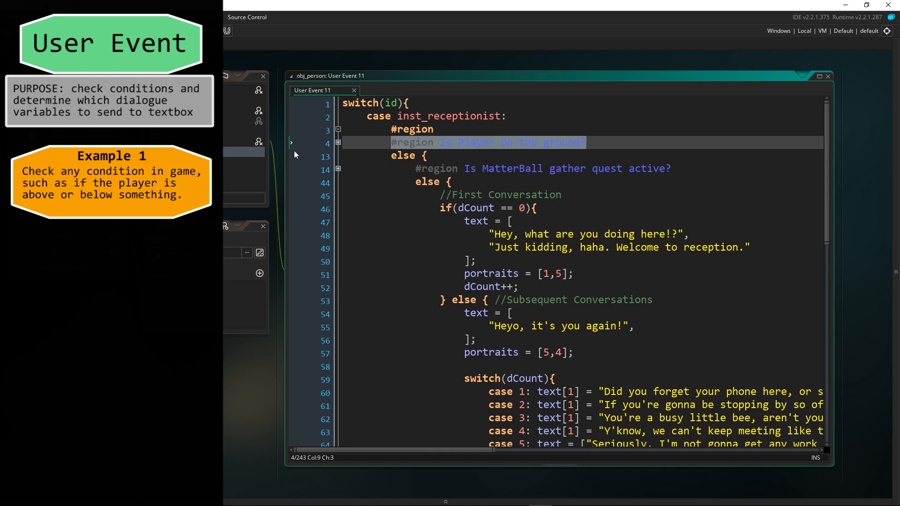
click(338, 142)
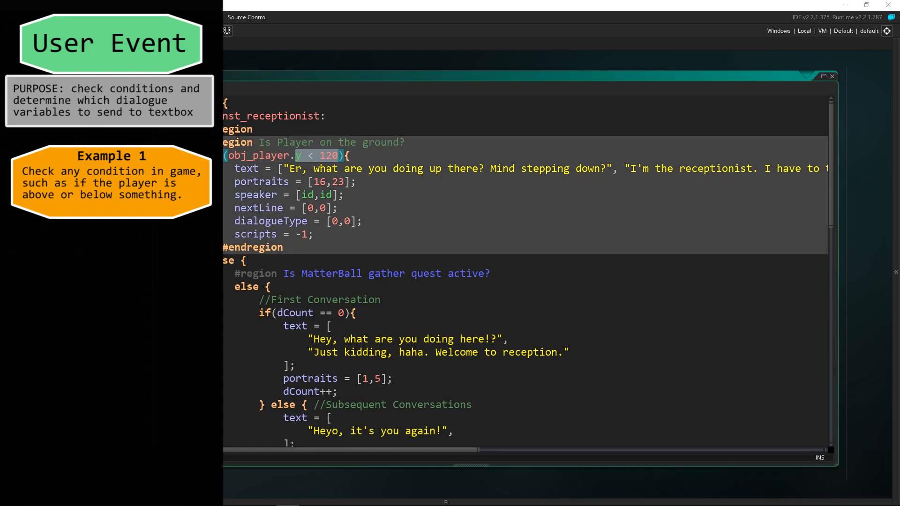
scroll(down, 3)
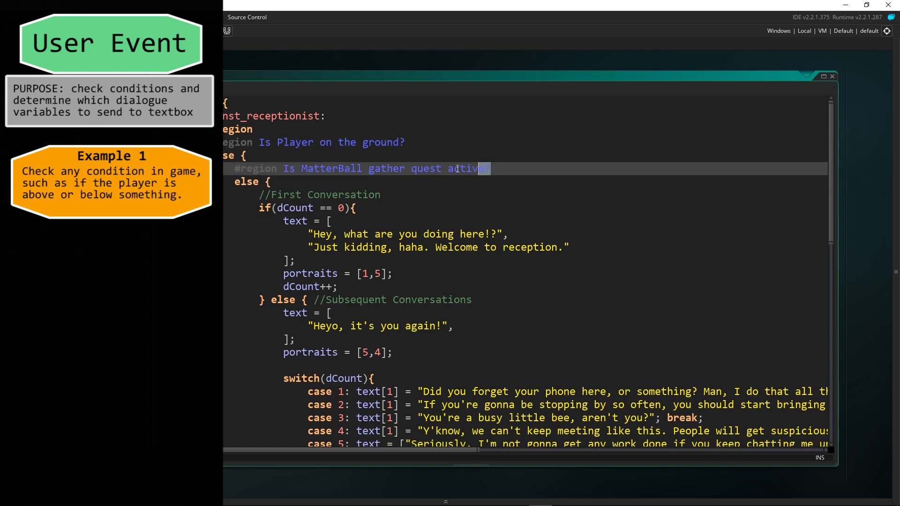
triple_click(362, 168)
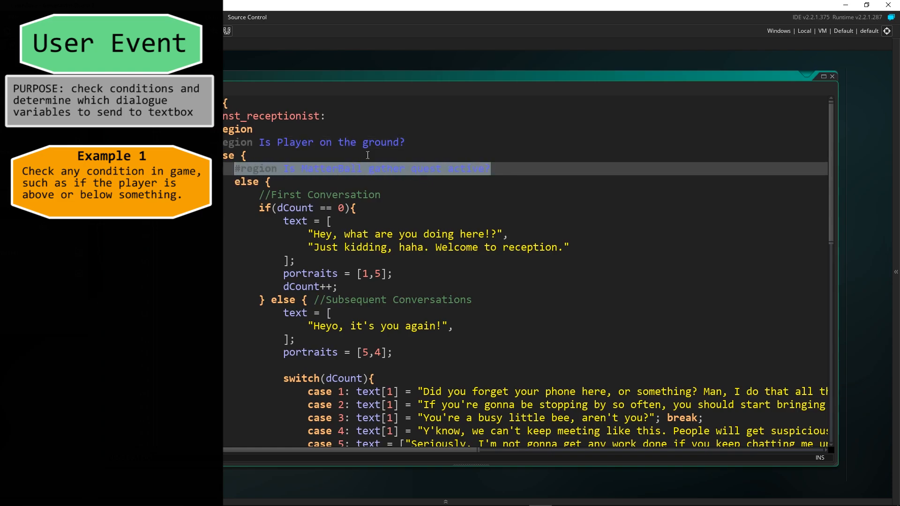
scroll(down, 3)
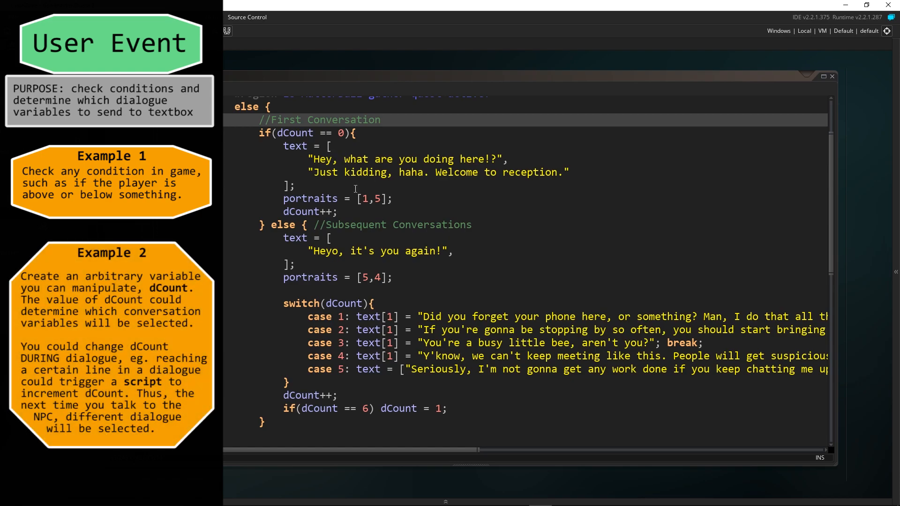
mouse_move(543, 180)
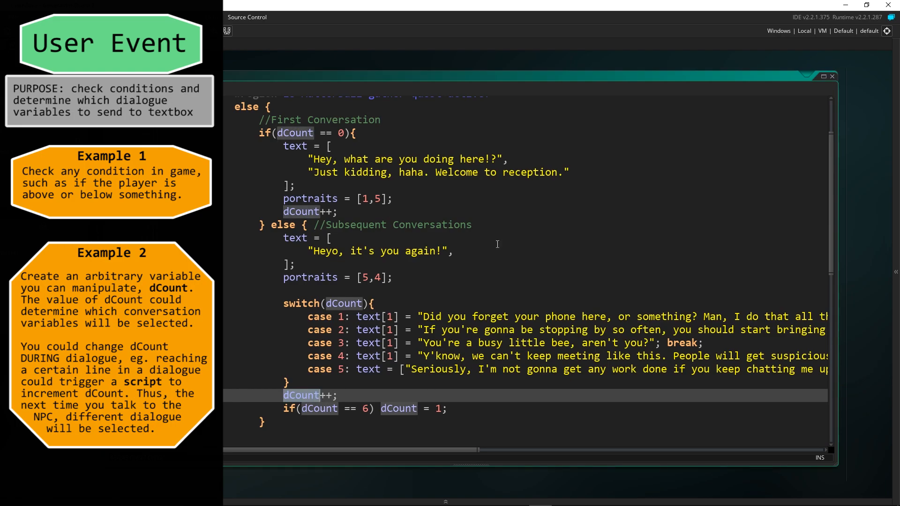
mouse_move(264, 296)
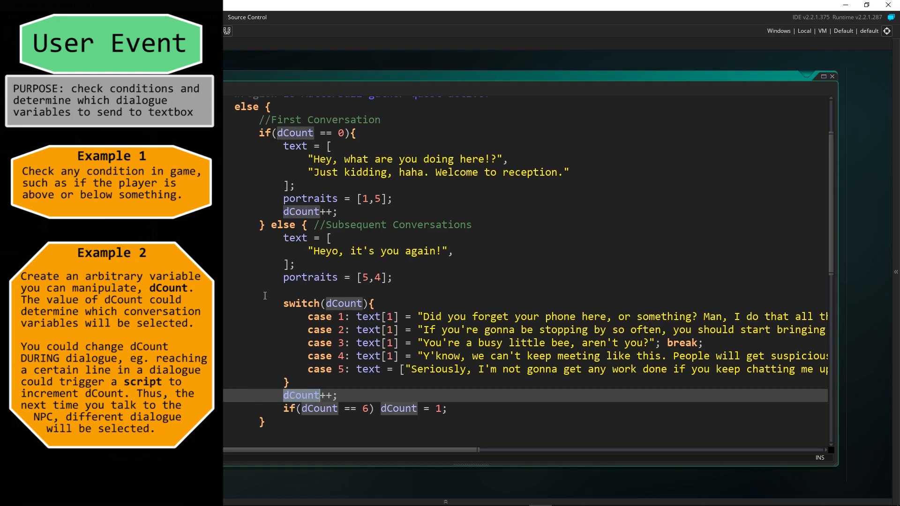
mouse_move(458, 187)
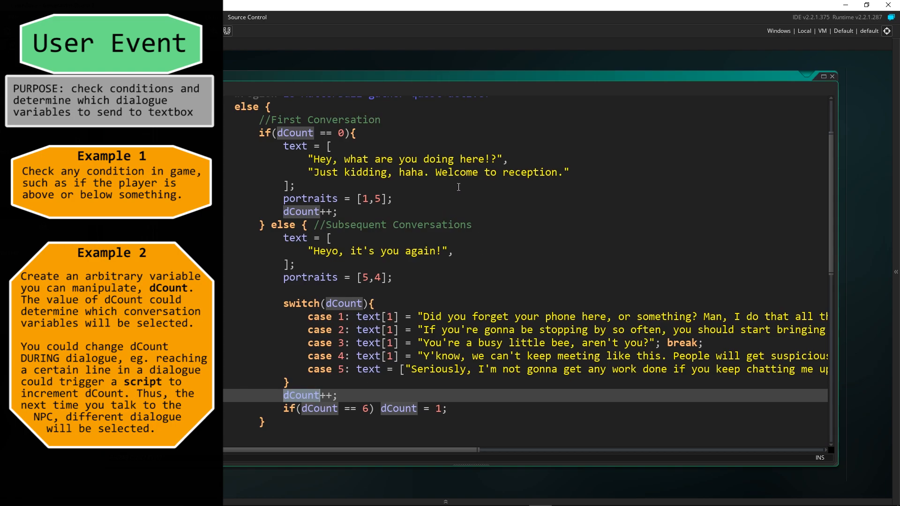
mouse_move(331, 80)
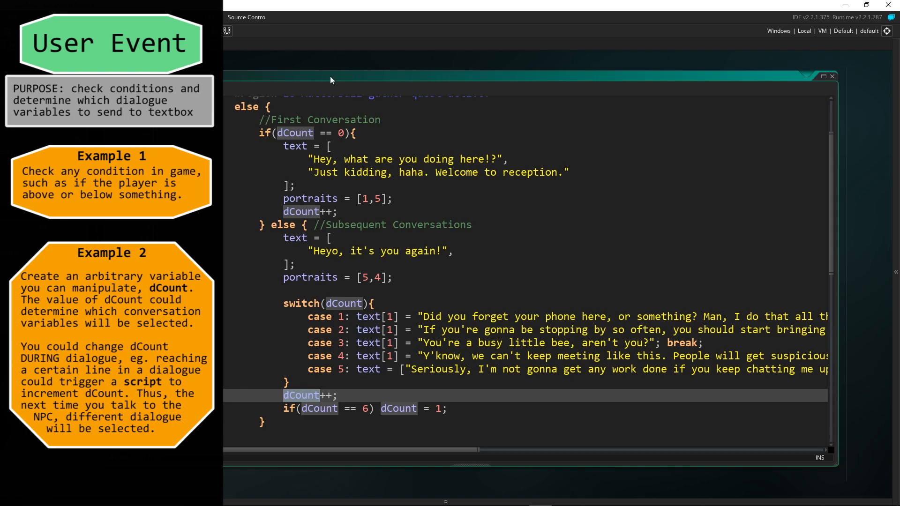
mouse_move(420, 331)
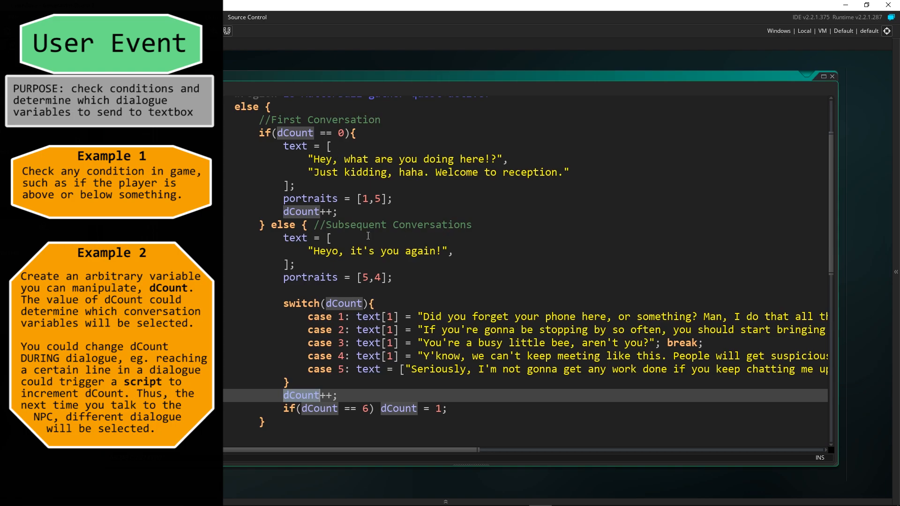
mouse_move(504, 165)
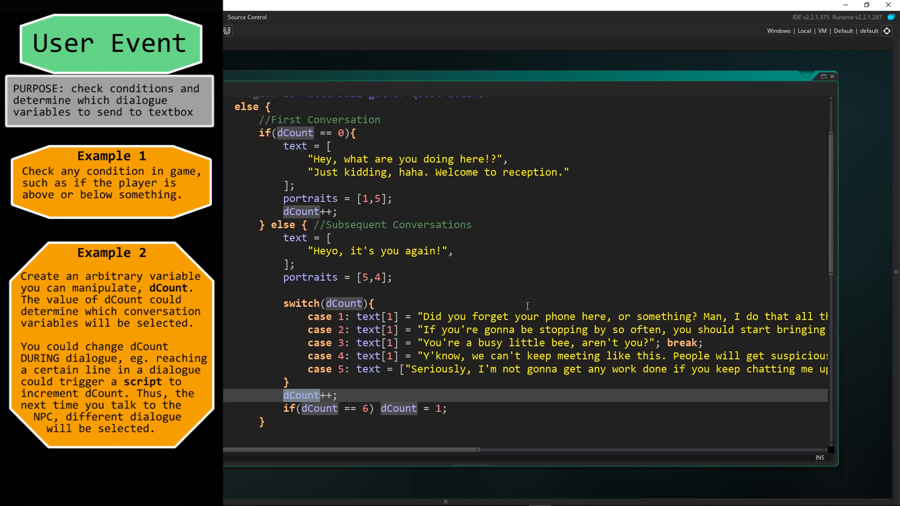
mouse_move(440, 144)
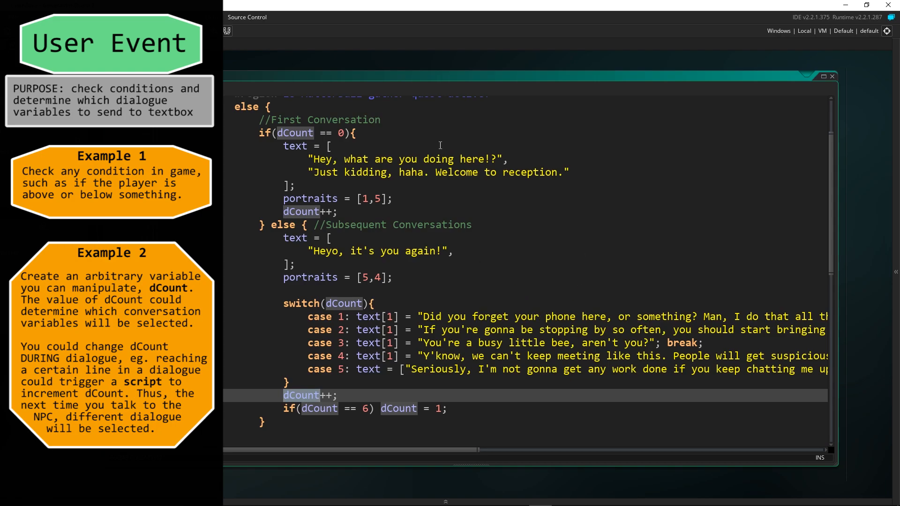
mouse_move(516, 165)
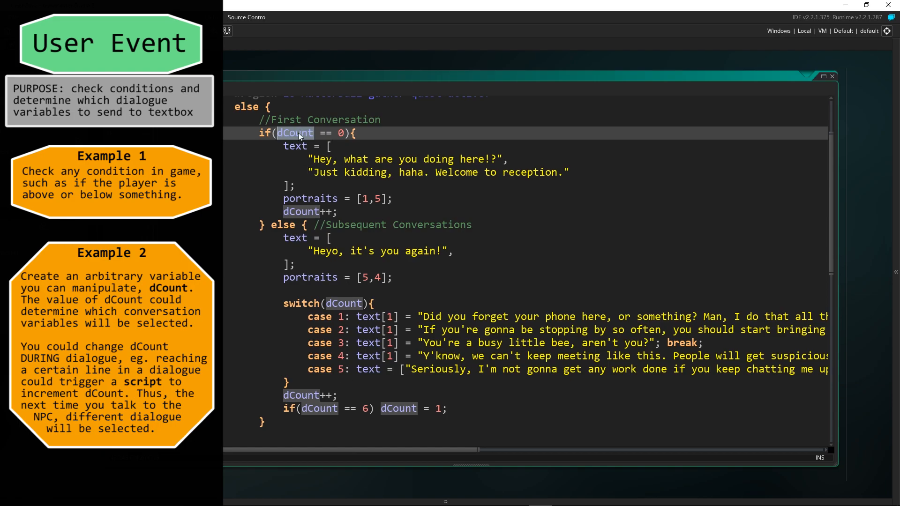
scroll(up, 3)
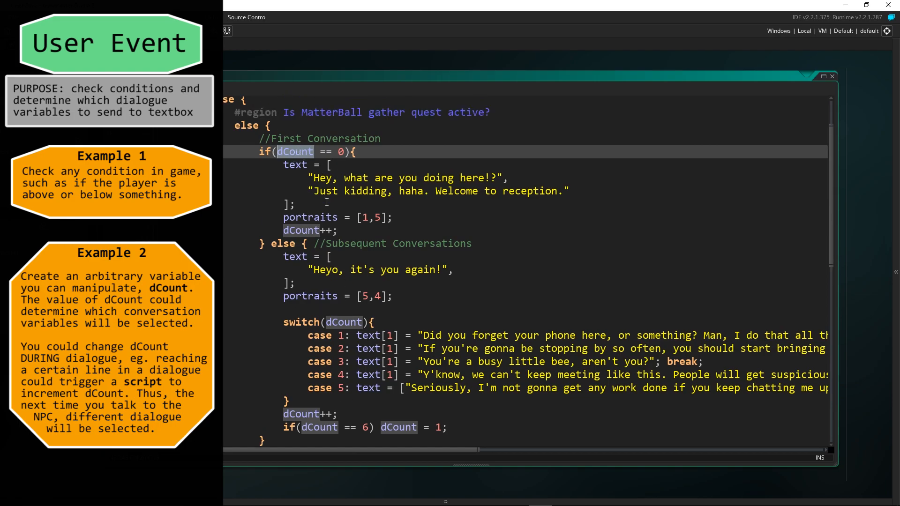
scroll(up, 3)
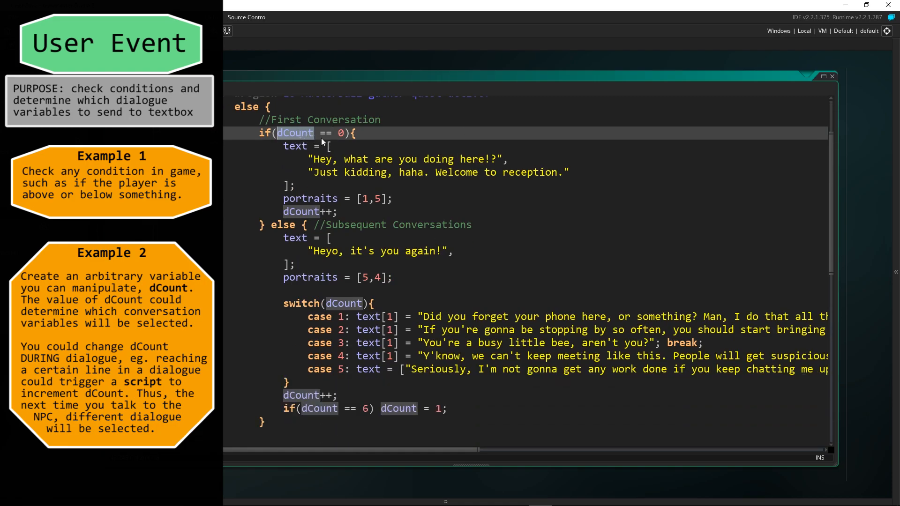
mouse_move(320, 230)
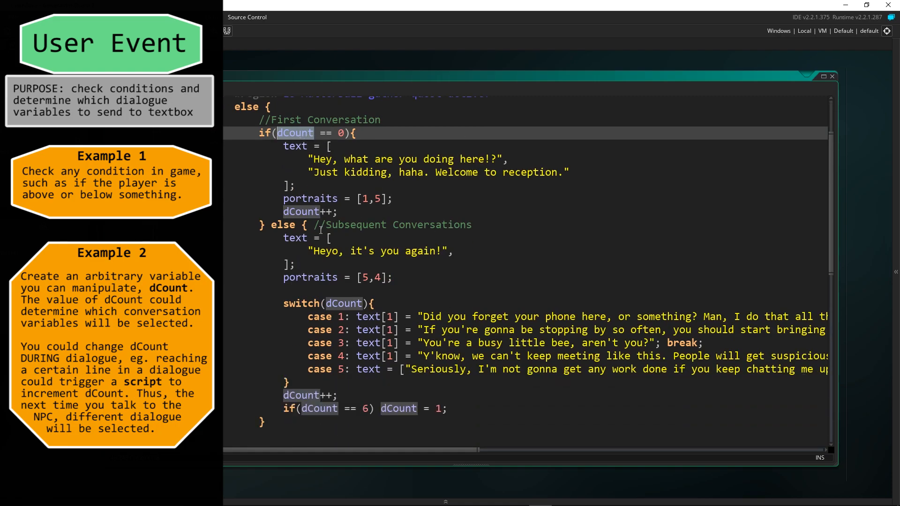
scroll(up, 3)
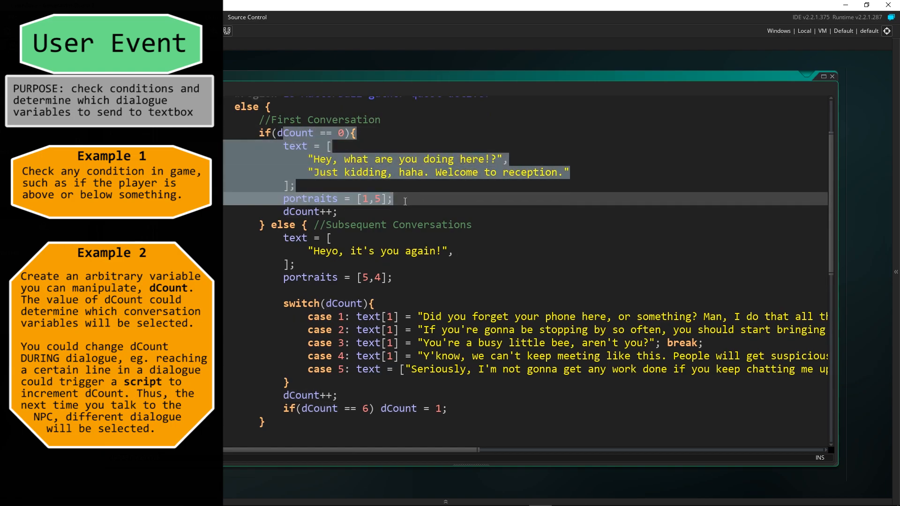
scroll(down, 3)
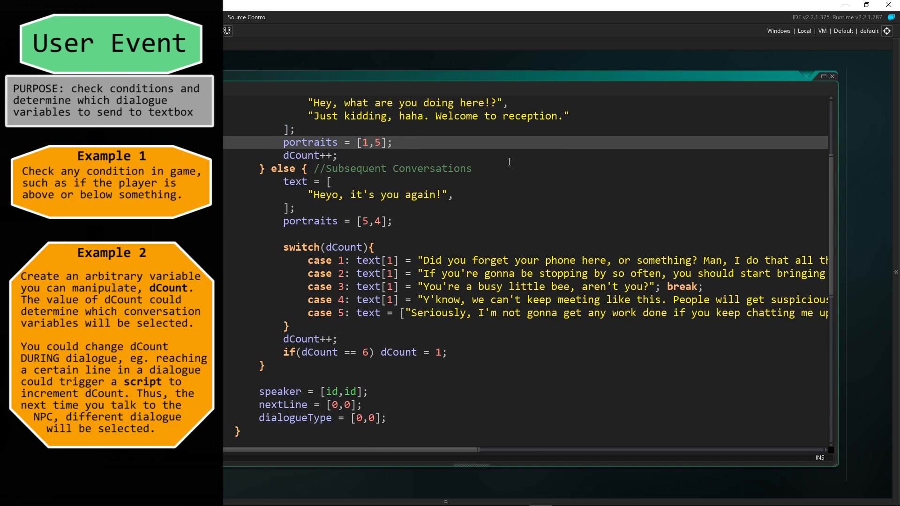
scroll(down, 3)
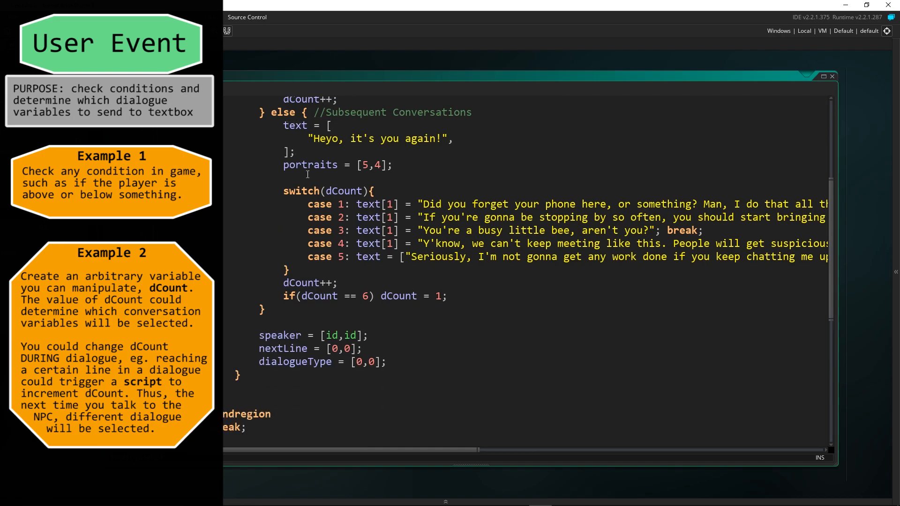
click(283, 125)
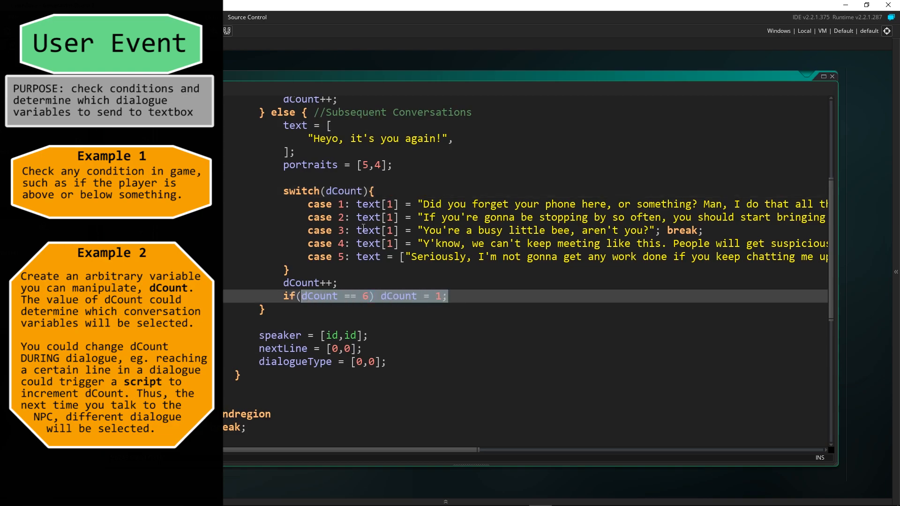
mouse_move(433, 267)
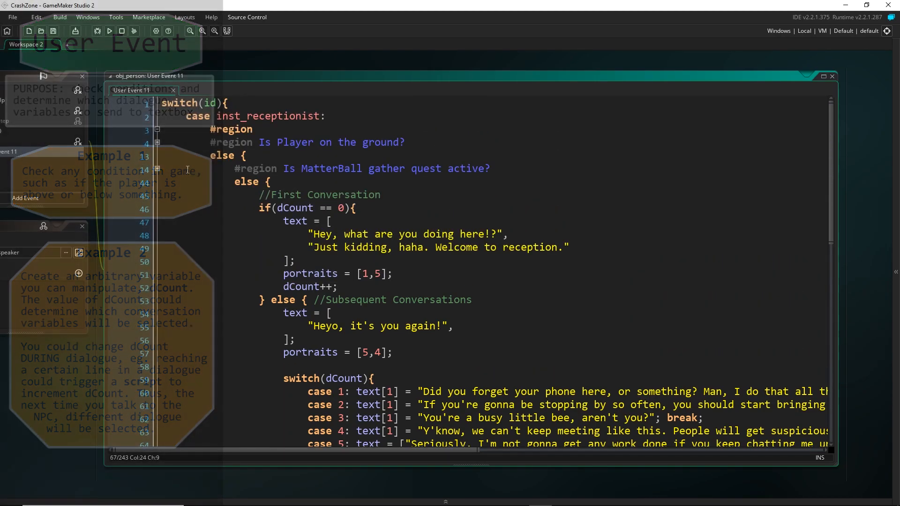
Collapse and re-expand the receptionist's dialogue region, then scroll further down the code
click(156, 129)
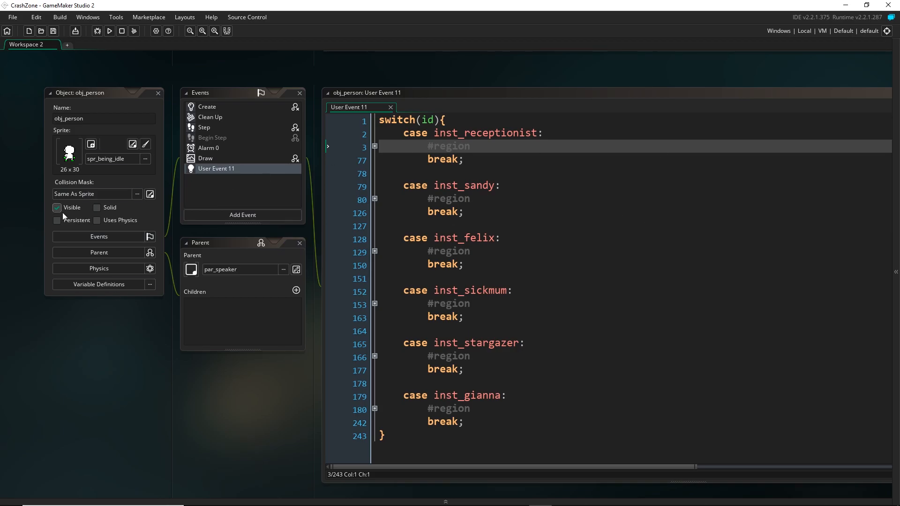
click(374, 146)
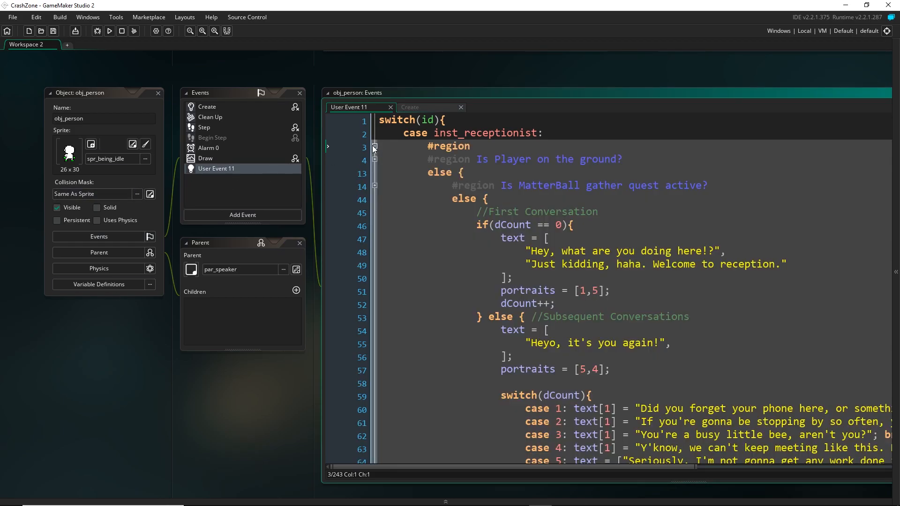
scroll(down, 3)
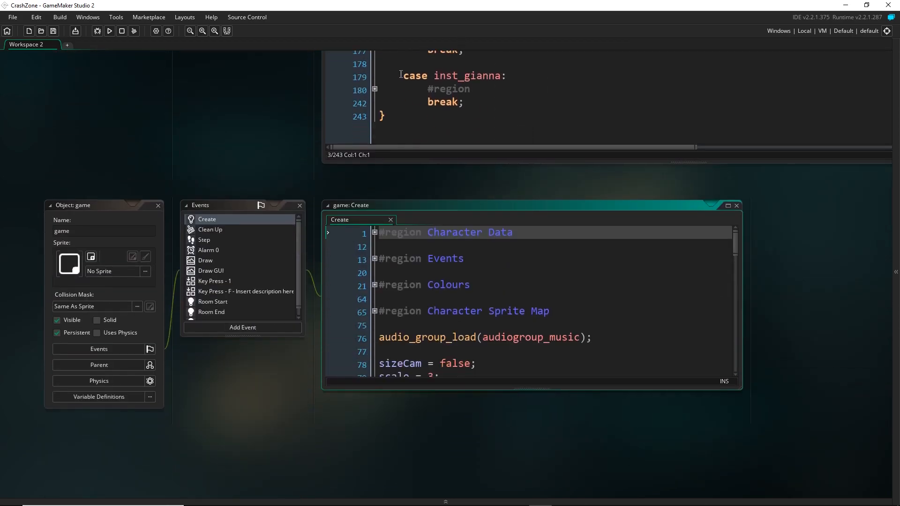
Expand the Character Data region and highlight the receptionist's starting value [0]
click(374, 231)
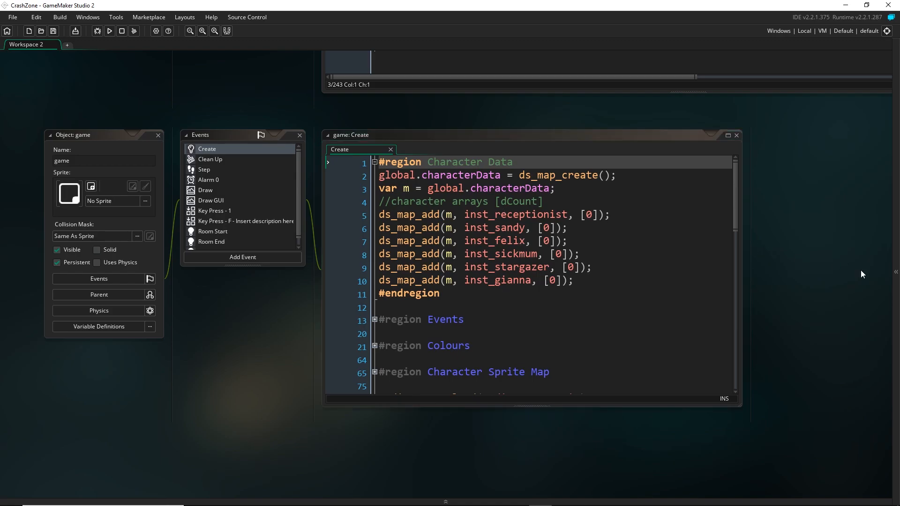
mouse_move(463, 215)
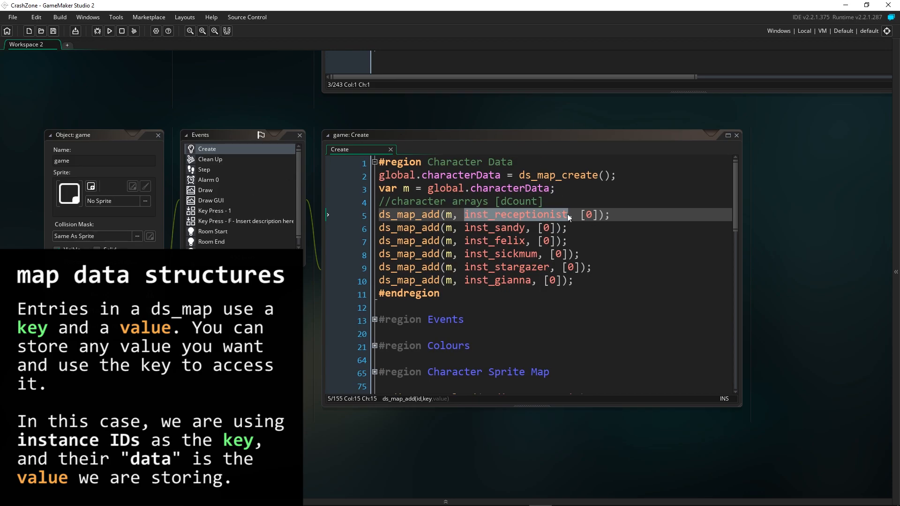
click(588, 215)
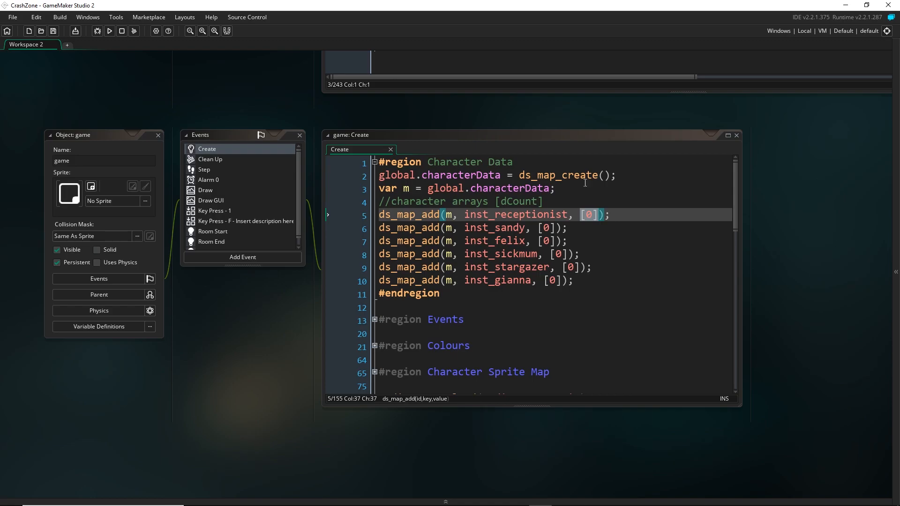
mouse_move(642, 224)
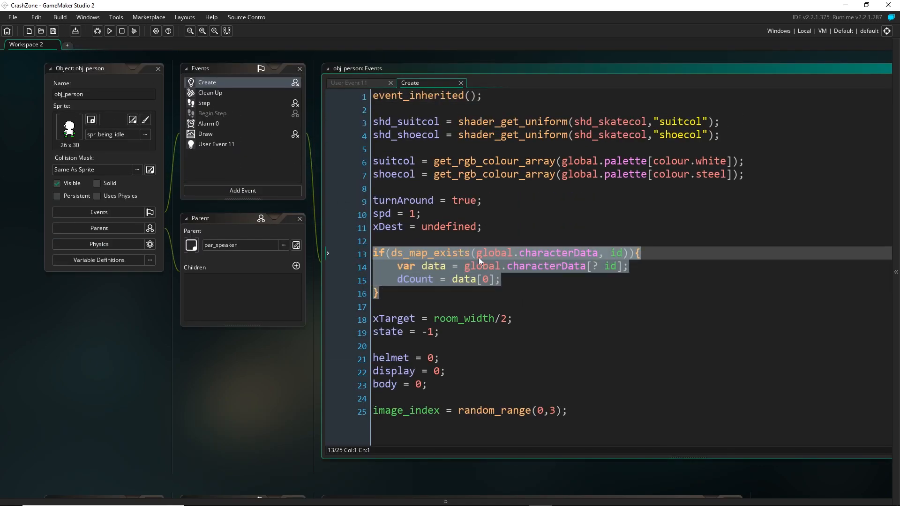
click(600, 253)
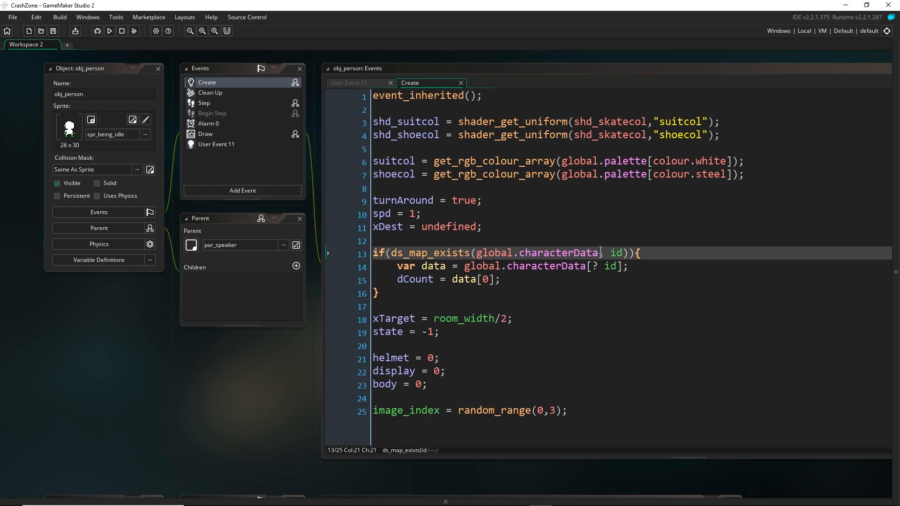
double_click(536, 253)
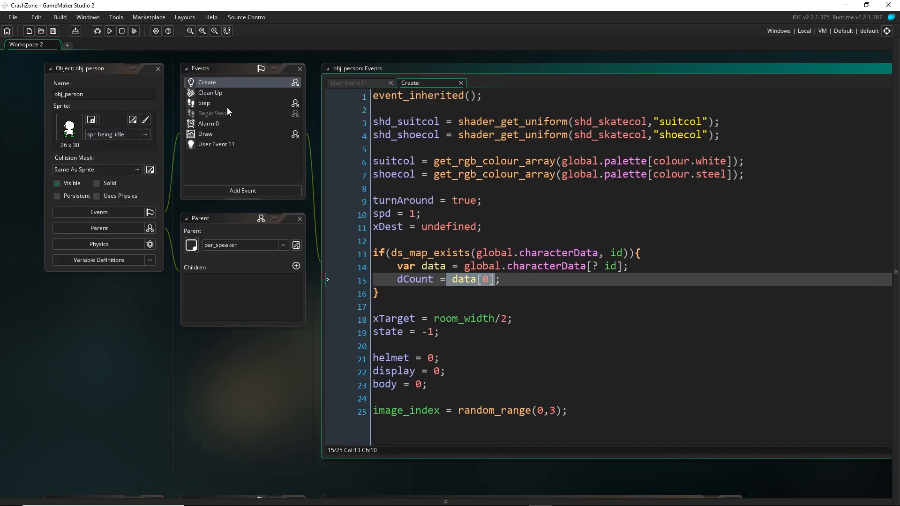
mouse_move(231, 93)
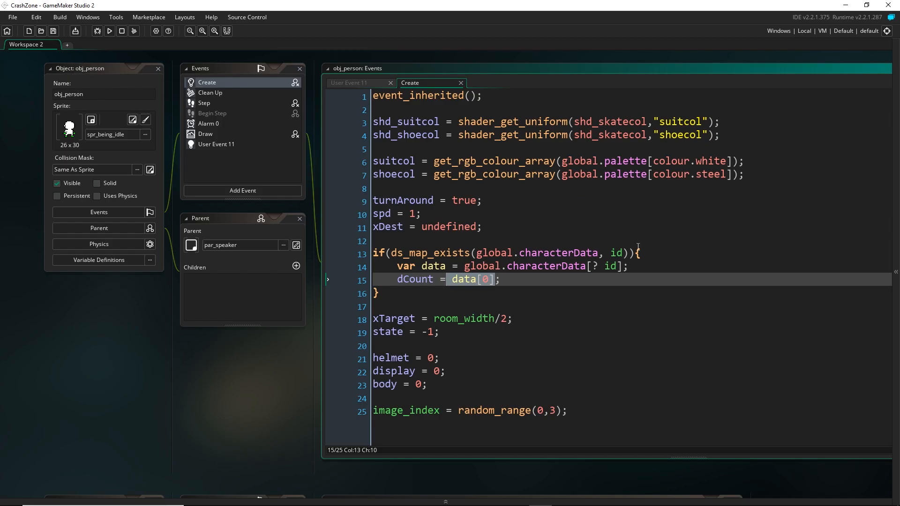
click(210, 93)
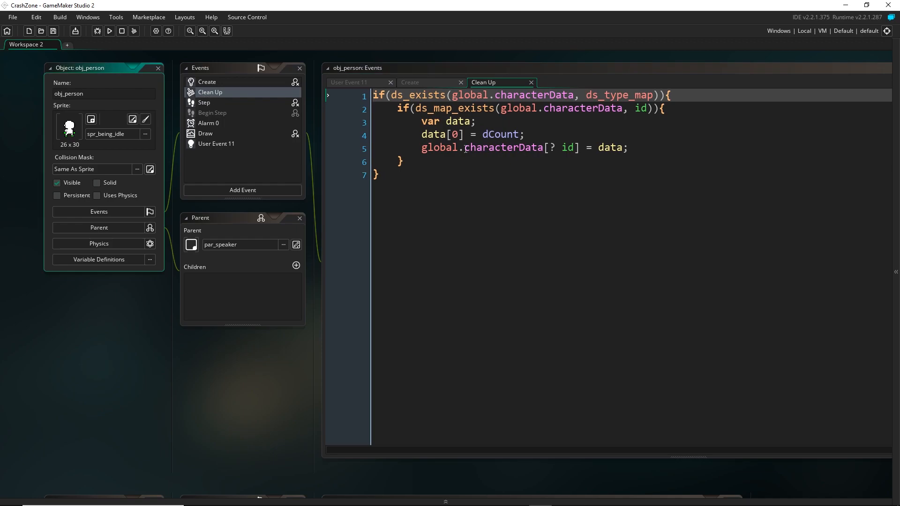
mouse_move(449, 205)
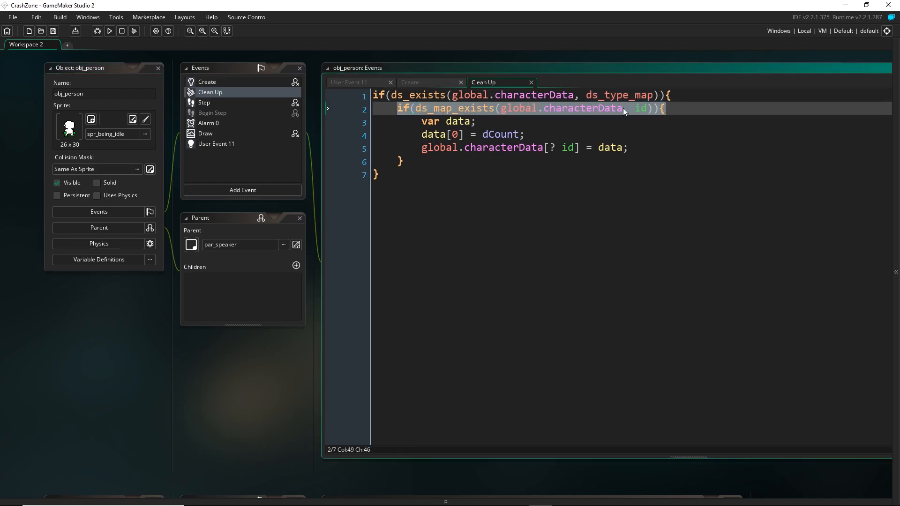
mouse_move(78, 74)
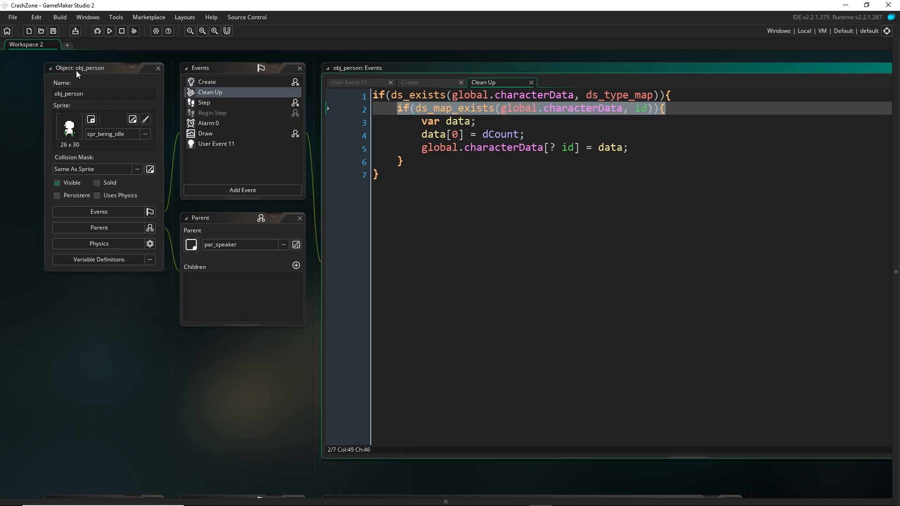
mouse_move(215, 217)
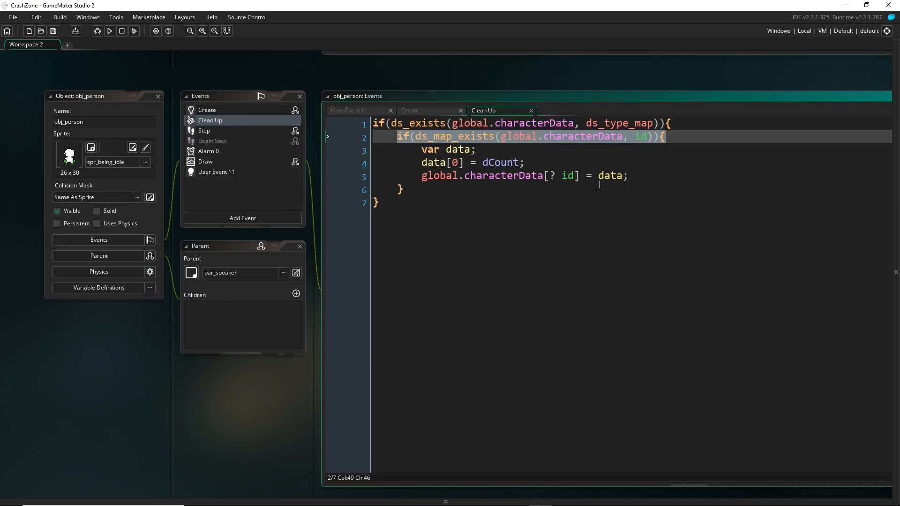
mouse_move(214, 115)
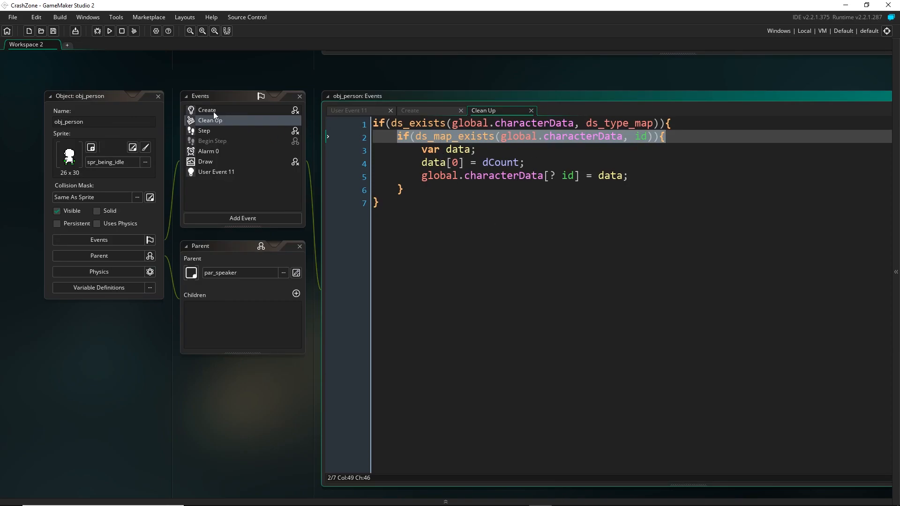
Bring back obj_person's Create code where dCount is read from the character data map
click(206, 110)
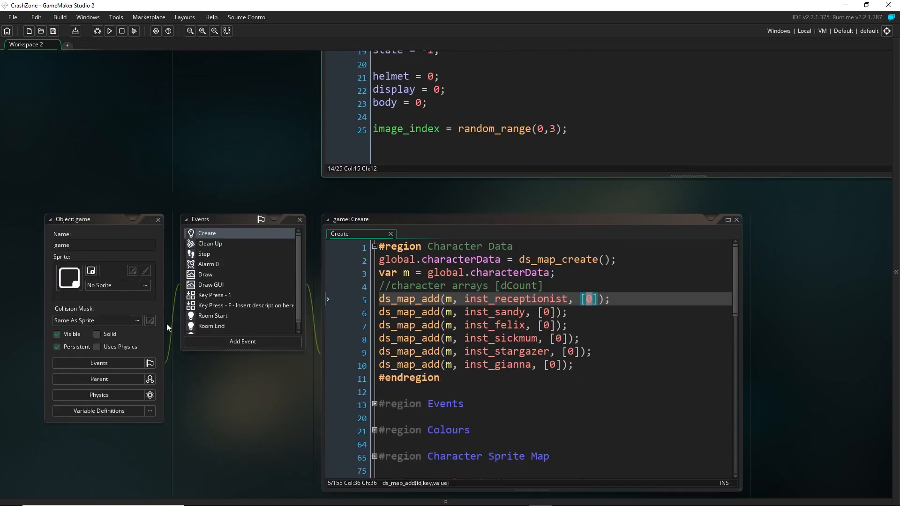
Close the obj_person and game object editors, leaving Workspace 2 empty
click(109, 31)
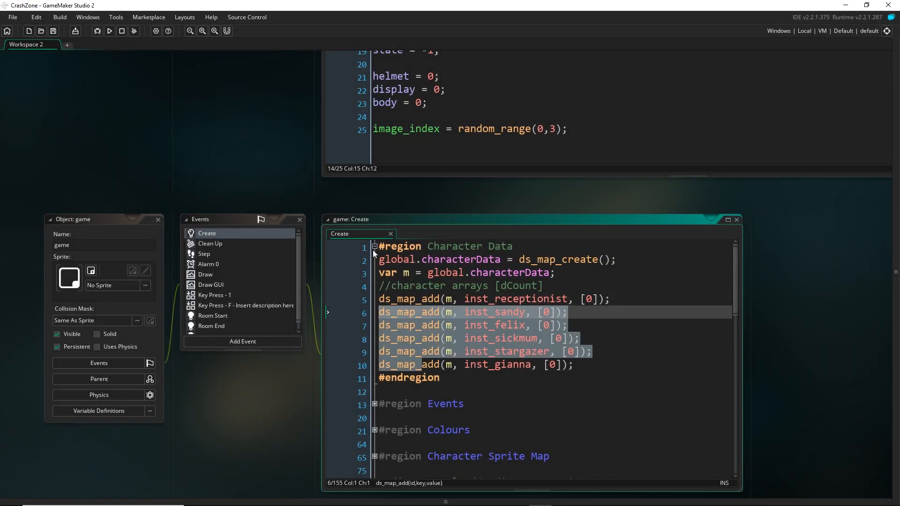
click(374, 246)
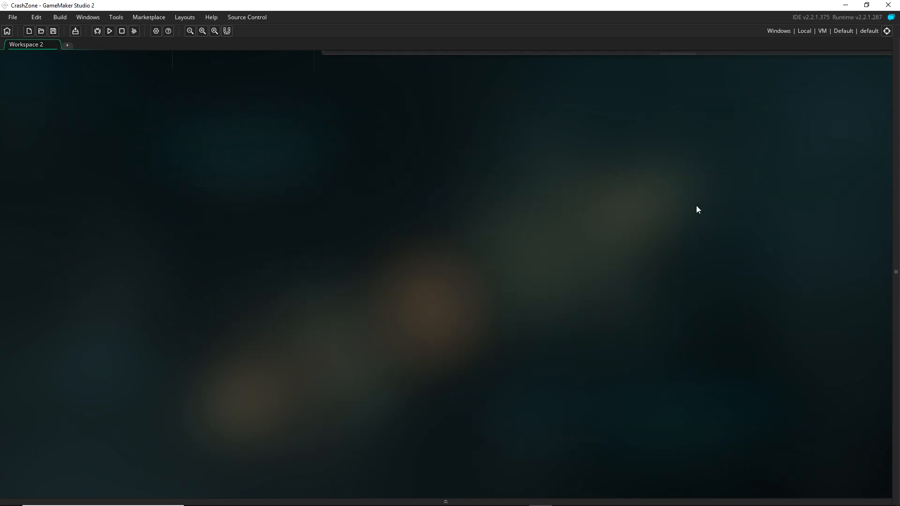
Run the game and interact (E) with the character at the left desk
click(109, 31)
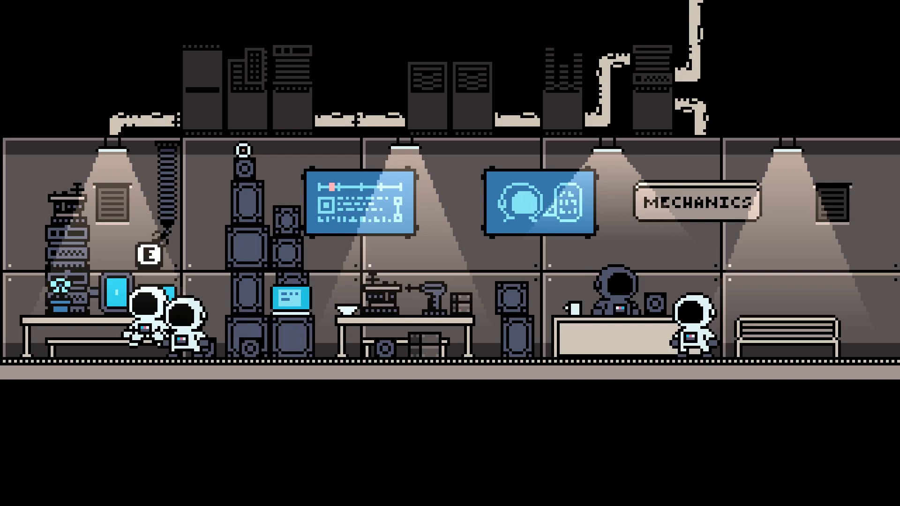
key(e)
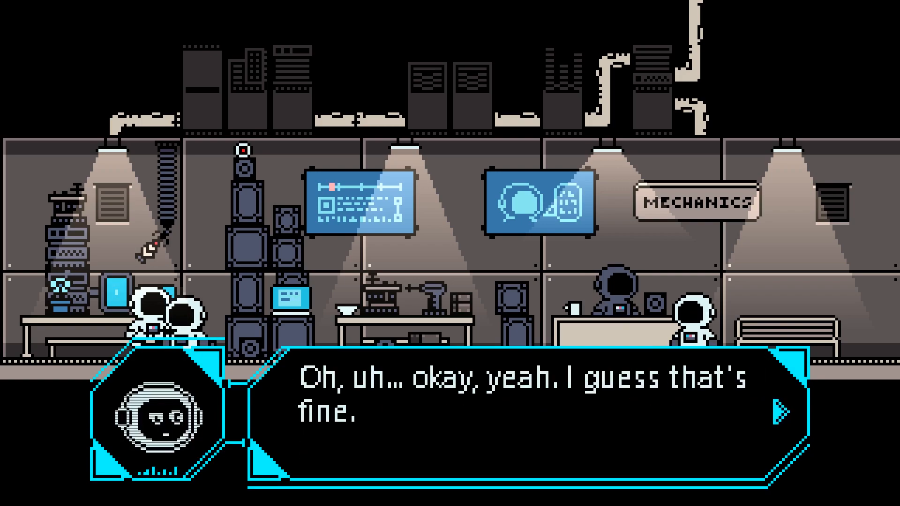
Advance through the desk NPC's lines up to 'Man, I really need that MatterBall…'
click(775, 412)
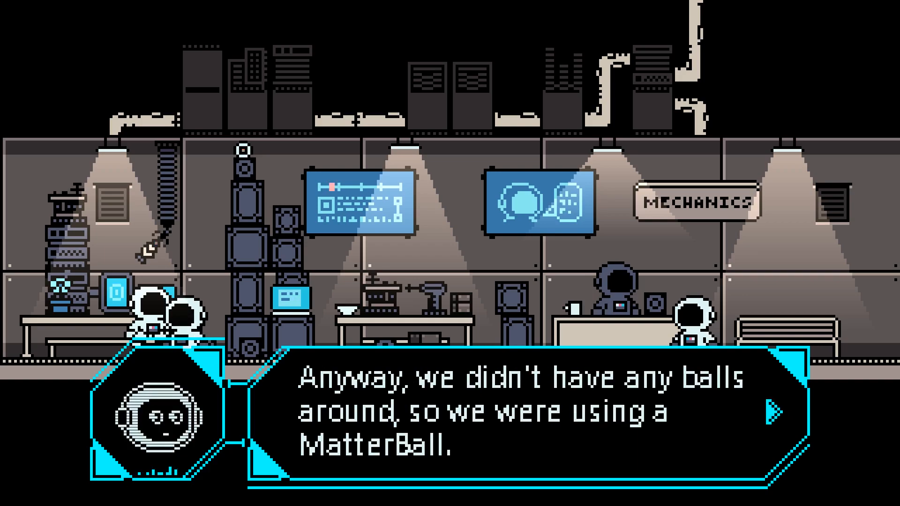
click(775, 410)
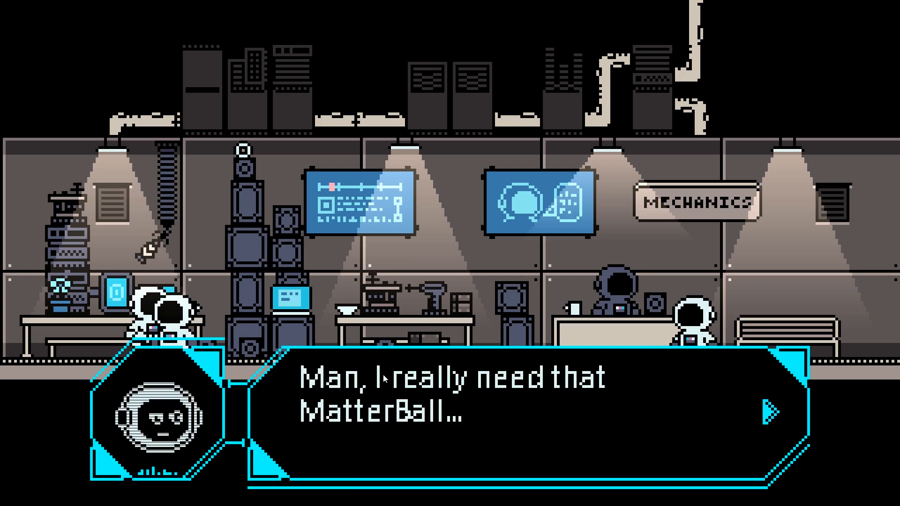
mouse_move(585, 211)
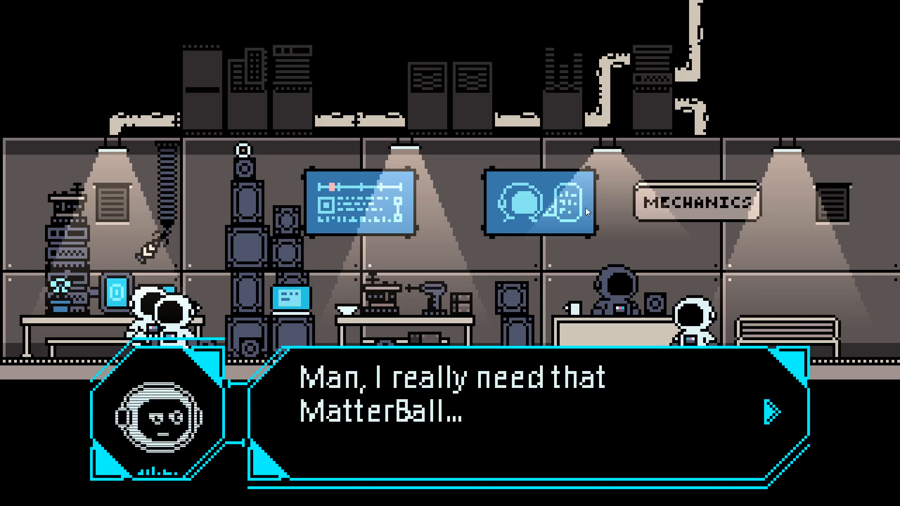
mouse_move(224, 297)
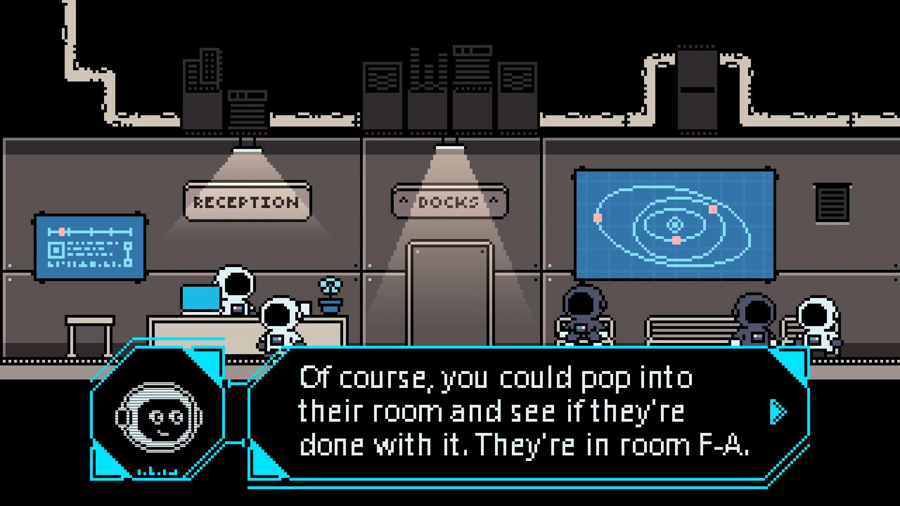
Talk to the mechanics-room character and advance the dialogue to hand over the MatterBall
click(776, 413)
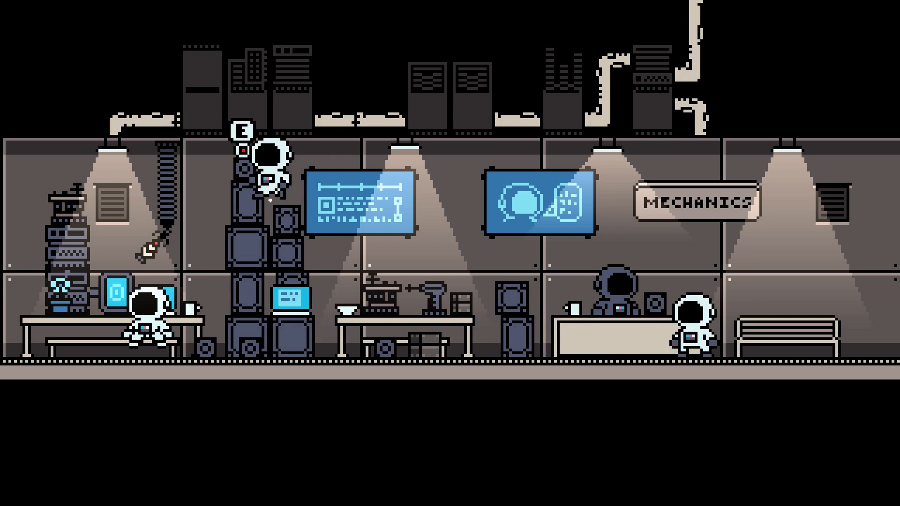
key(e)
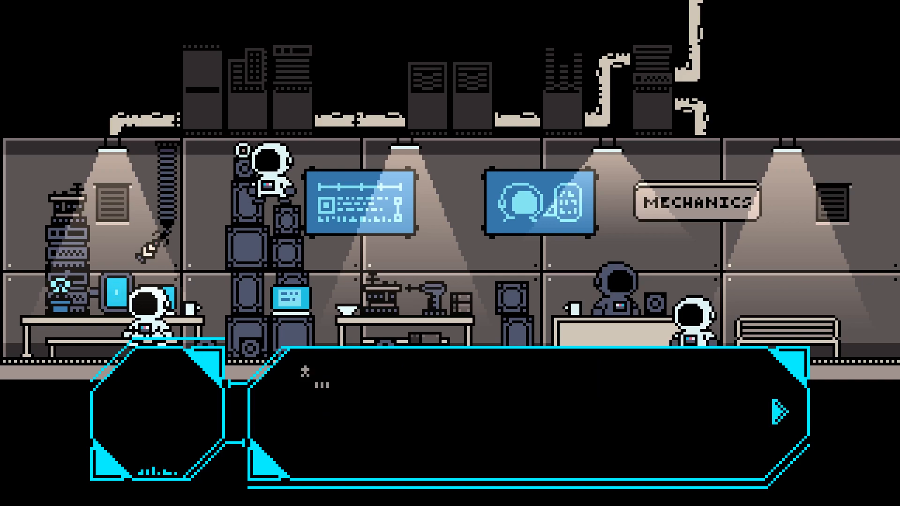
click(778, 410)
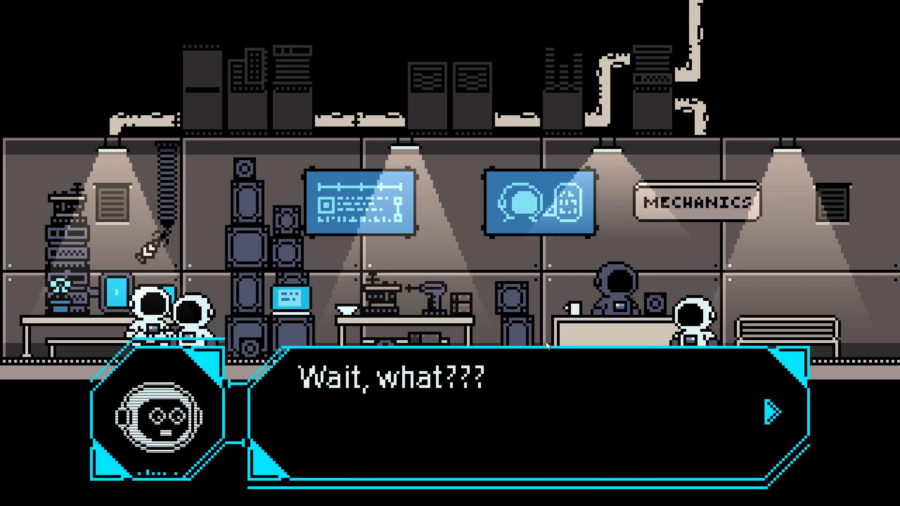
mouse_move(603, 362)
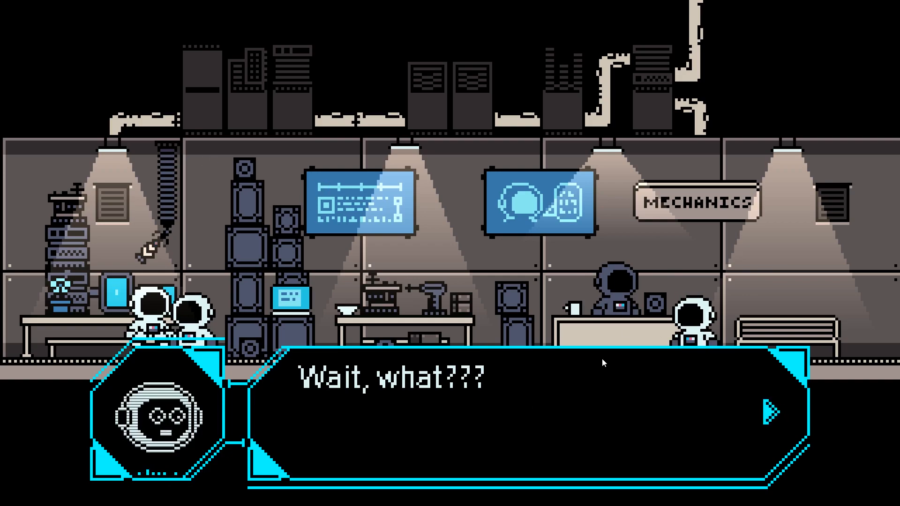
mouse_move(251, 152)
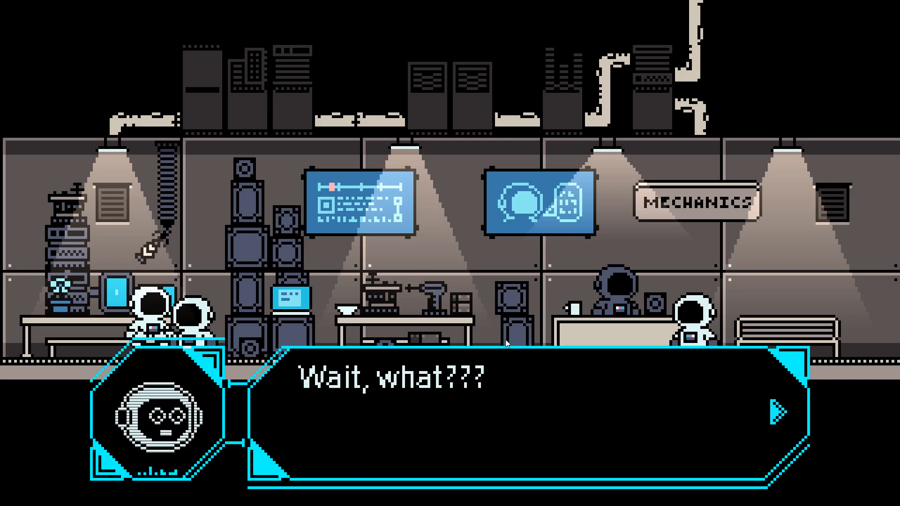
click(774, 412)
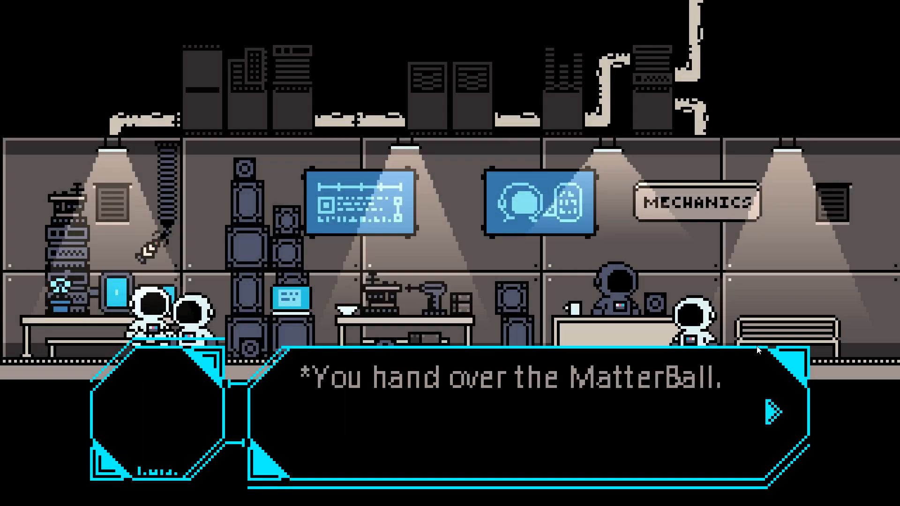
click(774, 409)
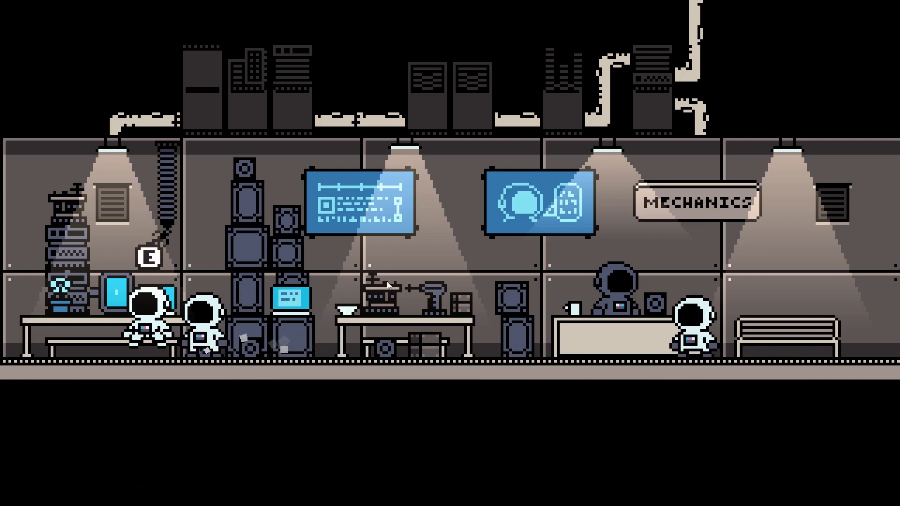
Talk to the character again and advance past the parkour master greeting
key(e)
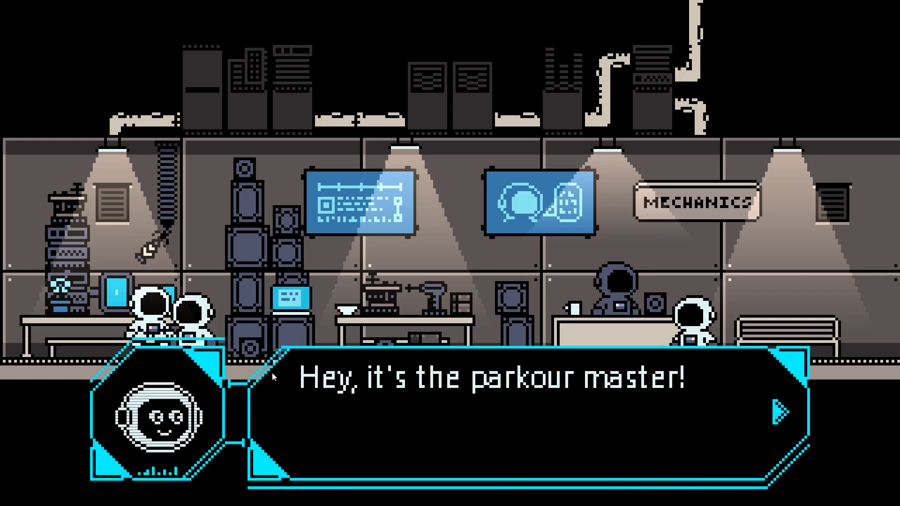
click(781, 409)
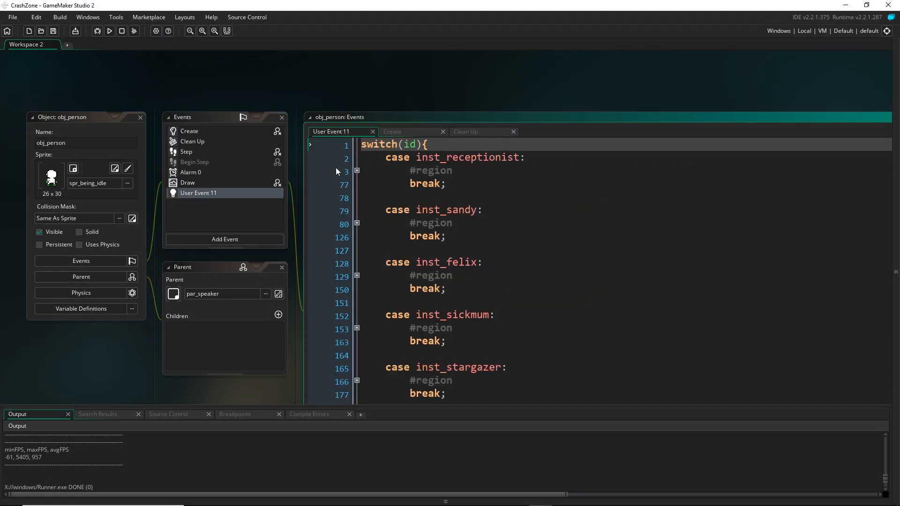
click(357, 171)
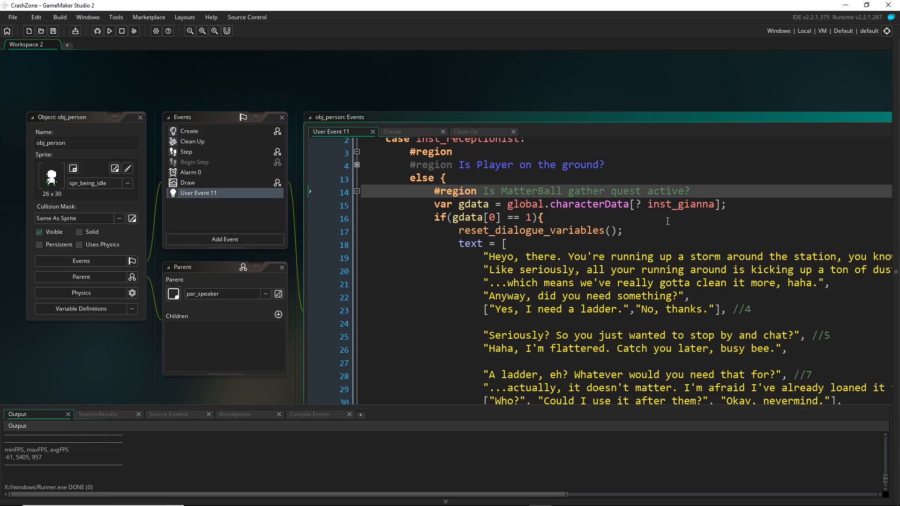
scroll(down, 3)
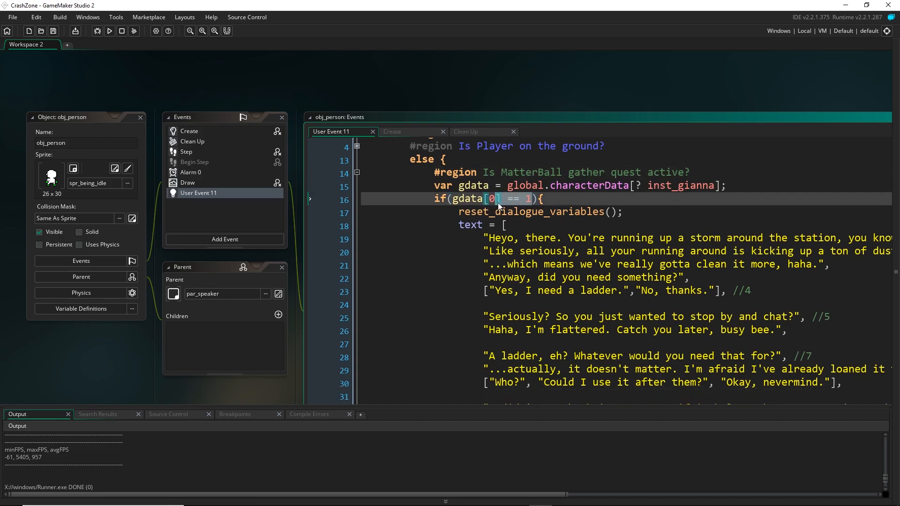
scroll(down, 3)
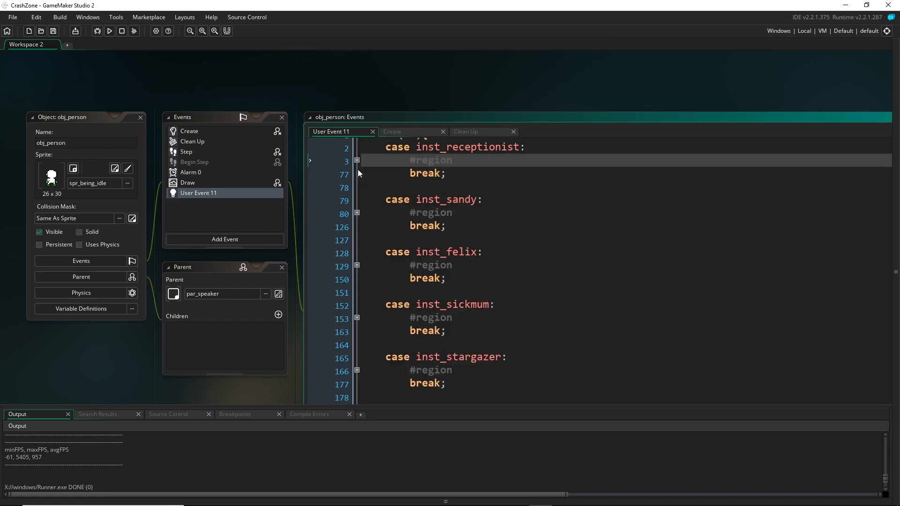
Expand Gianna's dialogue region and bring its MatterBall region labels into view
scroll(down, 3)
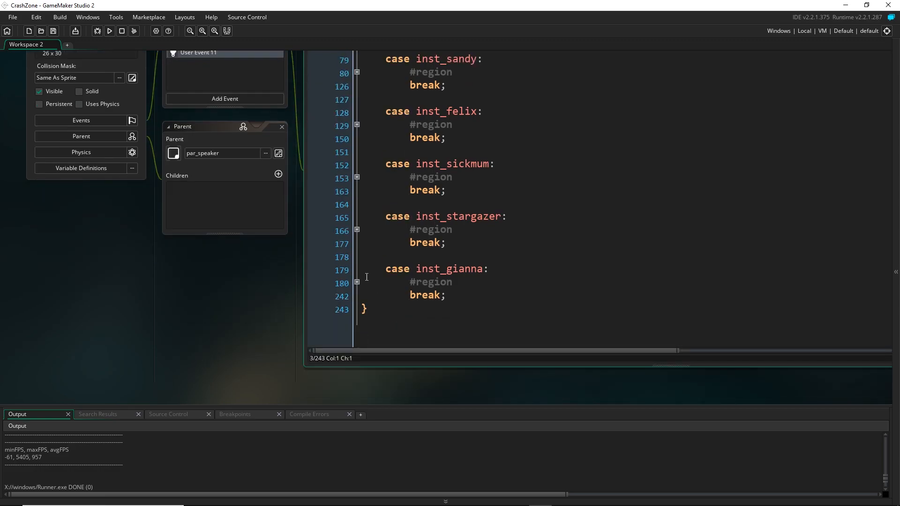
click(356, 282)
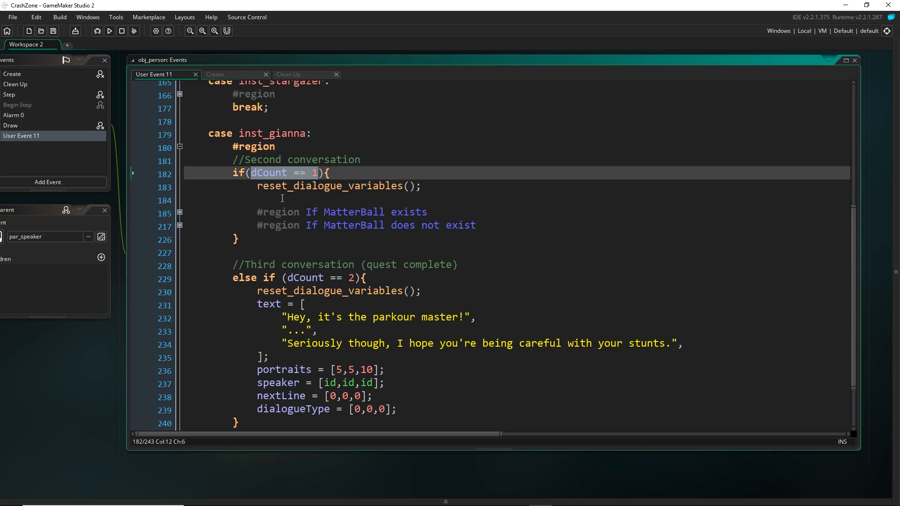
mouse_move(125, 336)
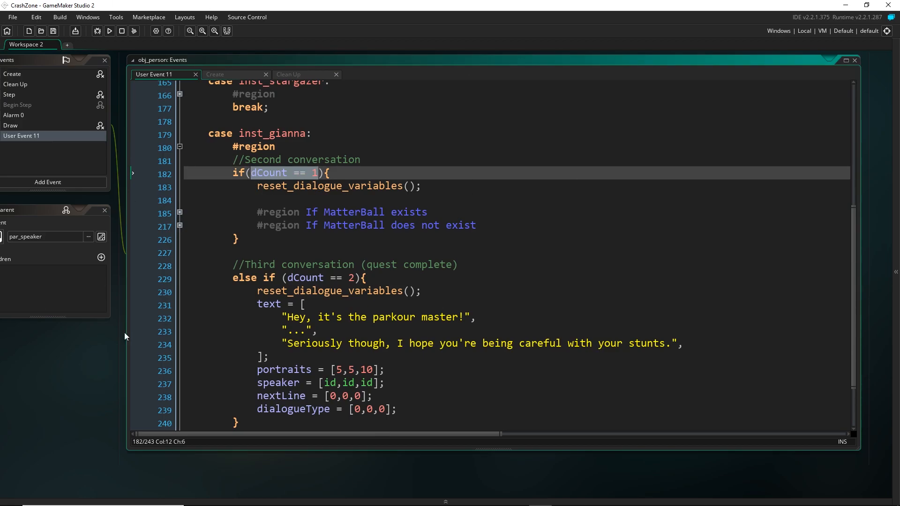
mouse_move(214, 165)
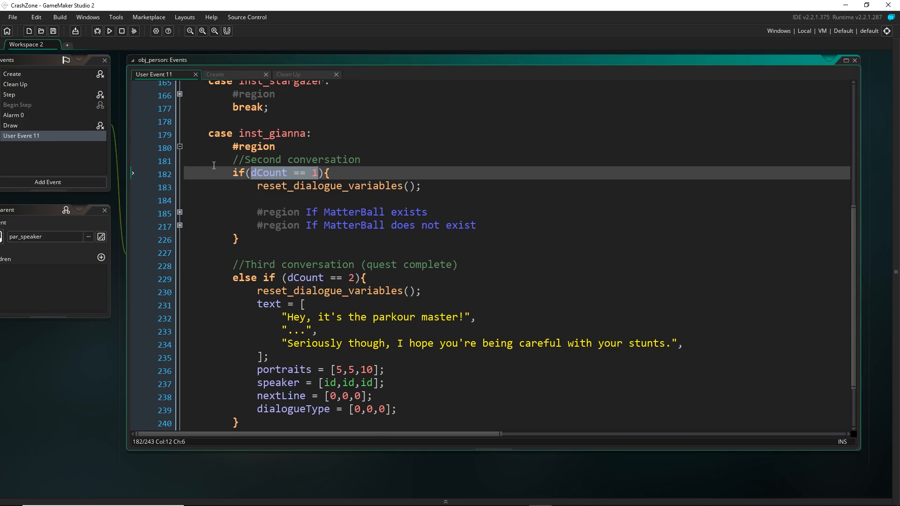
scroll(down, 3)
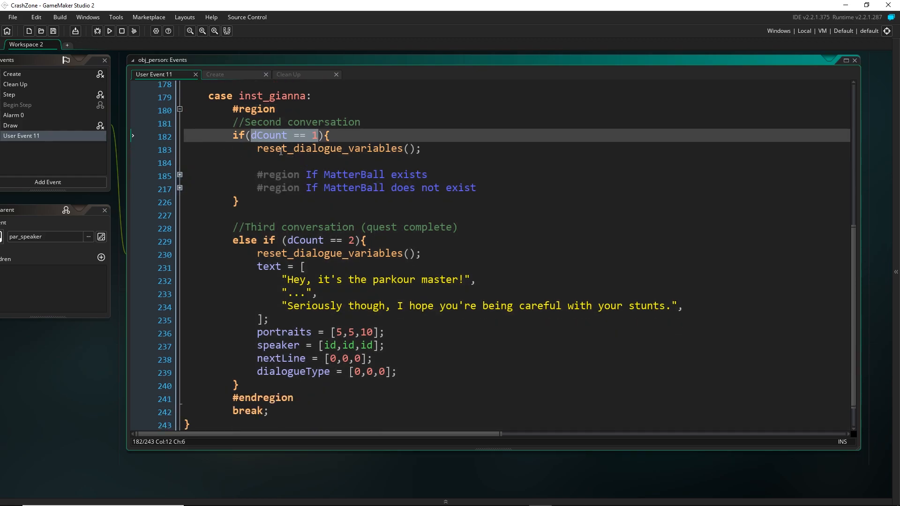
mouse_move(311, 145)
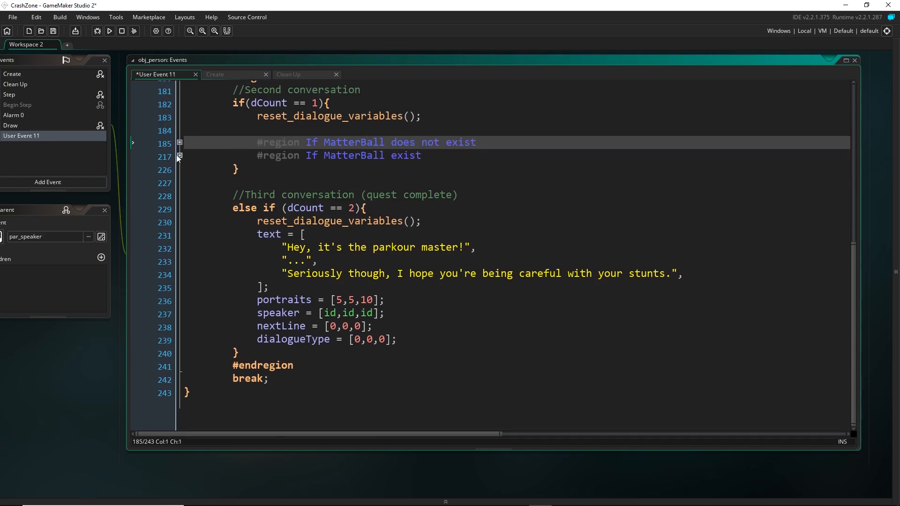
Peek into the 'If MatterBall exist' region, then expand the 'If MatterBall does not exist' region instead
click(180, 161)
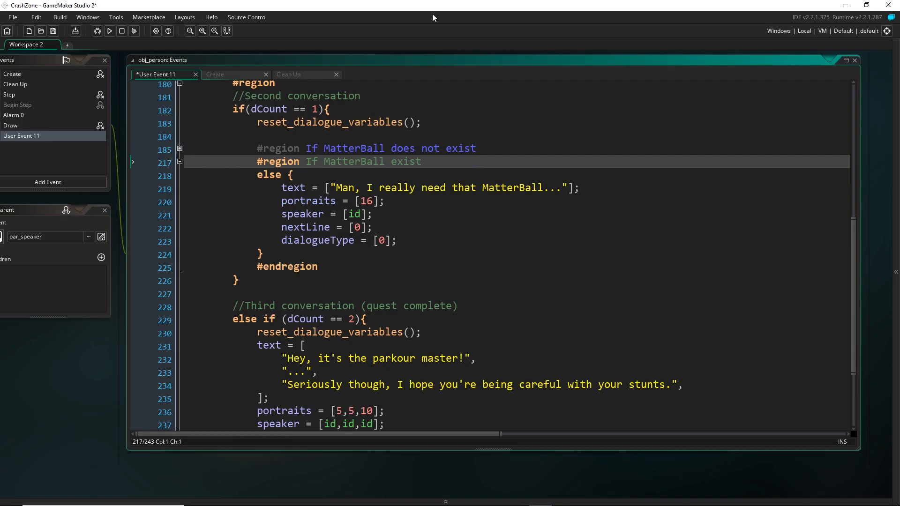
mouse_move(447, 240)
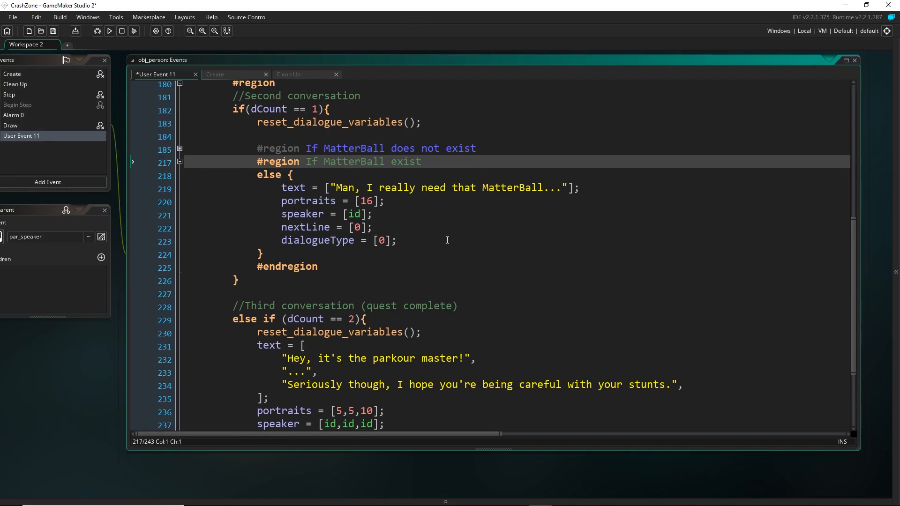
click(180, 162)
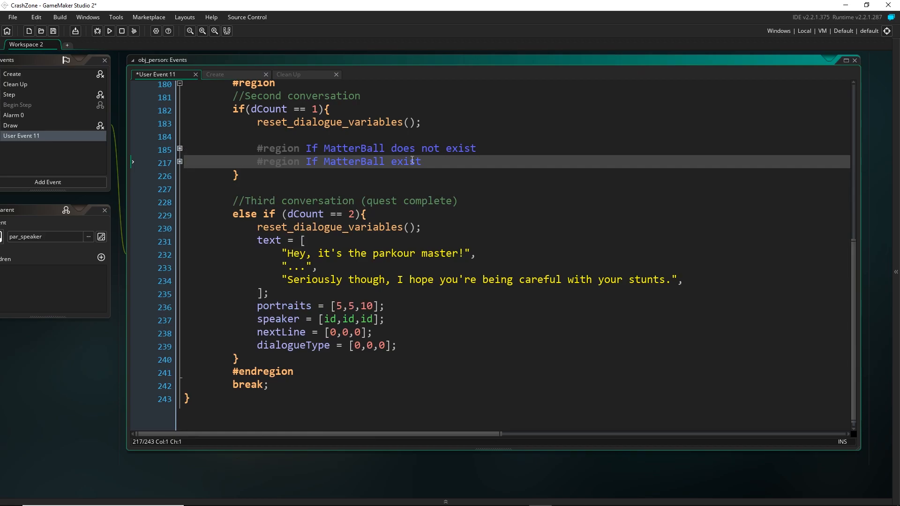
mouse_move(427, 72)
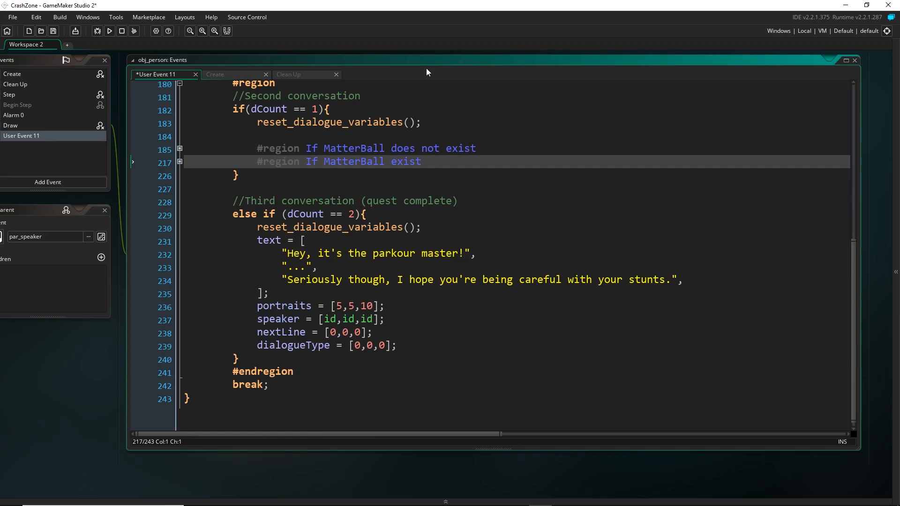
mouse_move(172, 142)
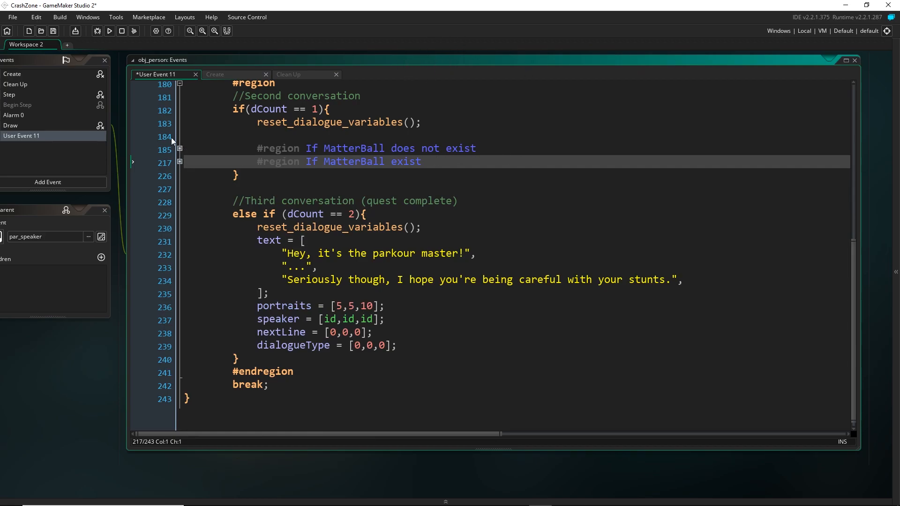
click(179, 149)
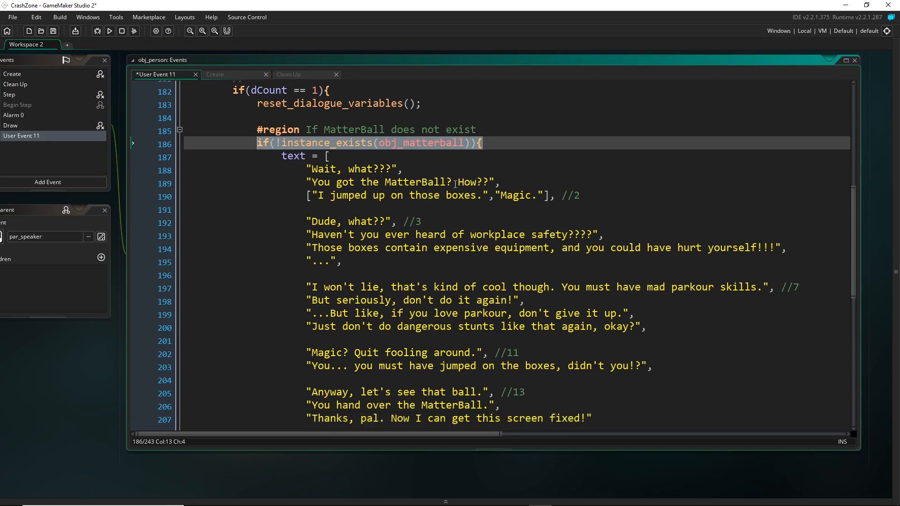
Scroll through the MatterBall-missing handover dialogue down to where Gianna's dCount is set to 2
scroll(down, 3)
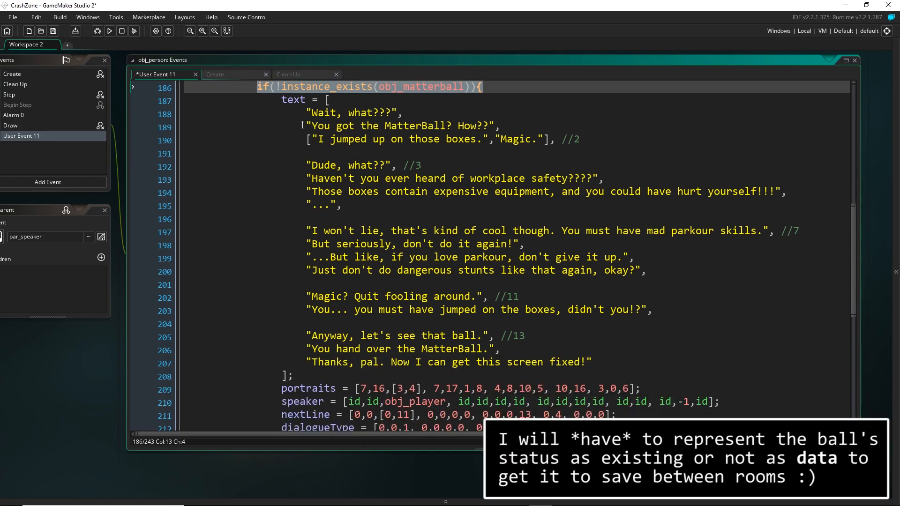
scroll(down, 3)
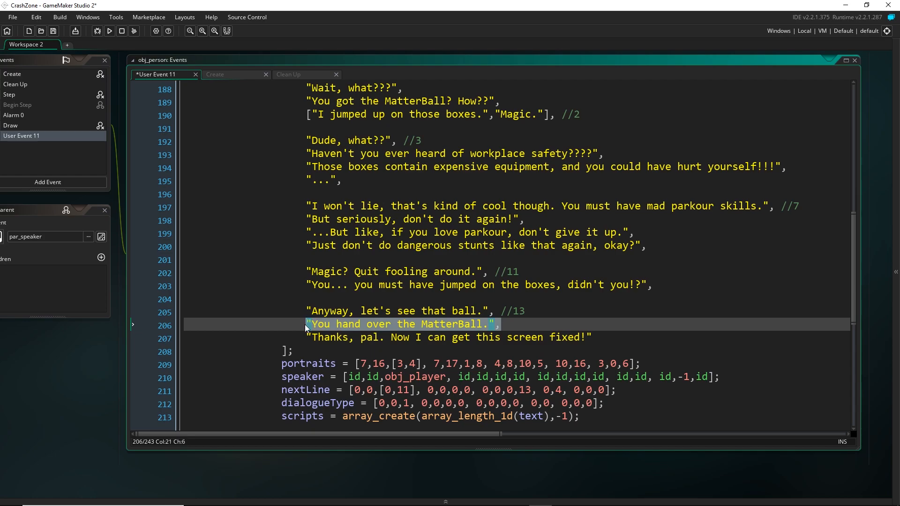
scroll(down, 3)
text(scripts[14] = [change_inst_variable, id, "dCount", 2];)
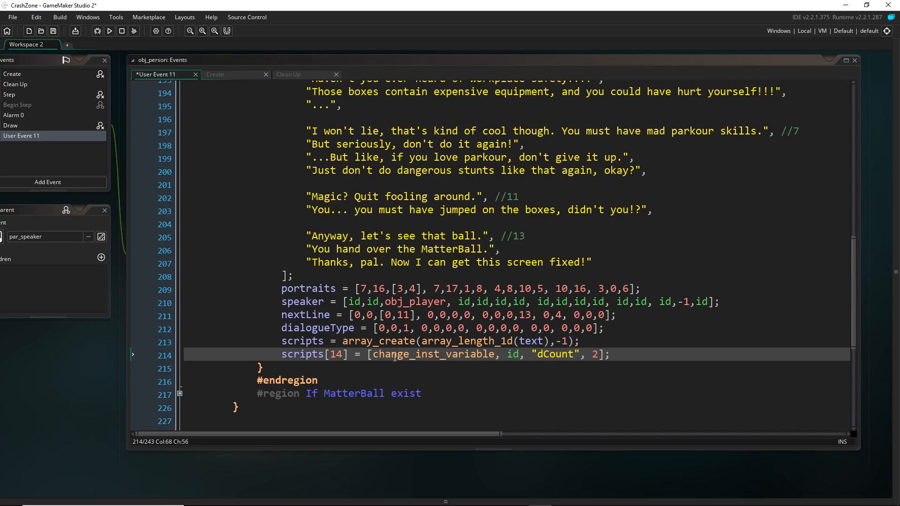
scroll(down, 3)
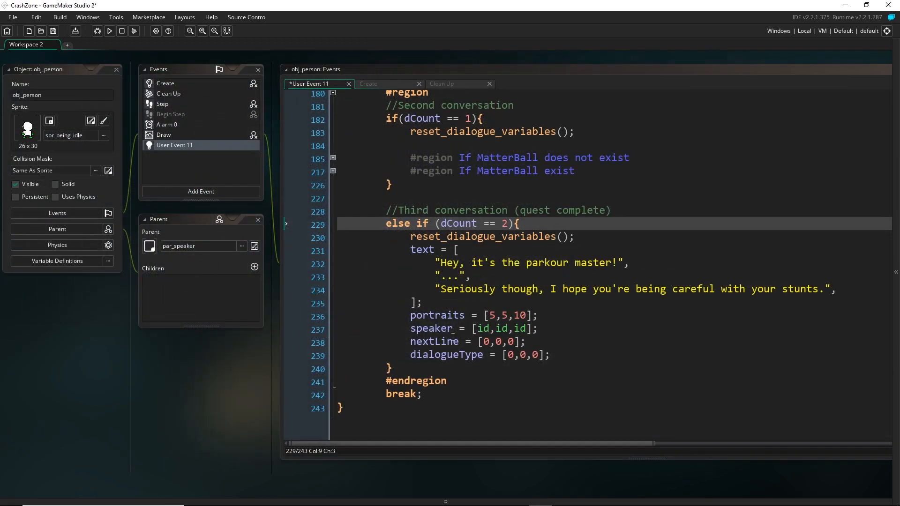
mouse_move(579, 341)
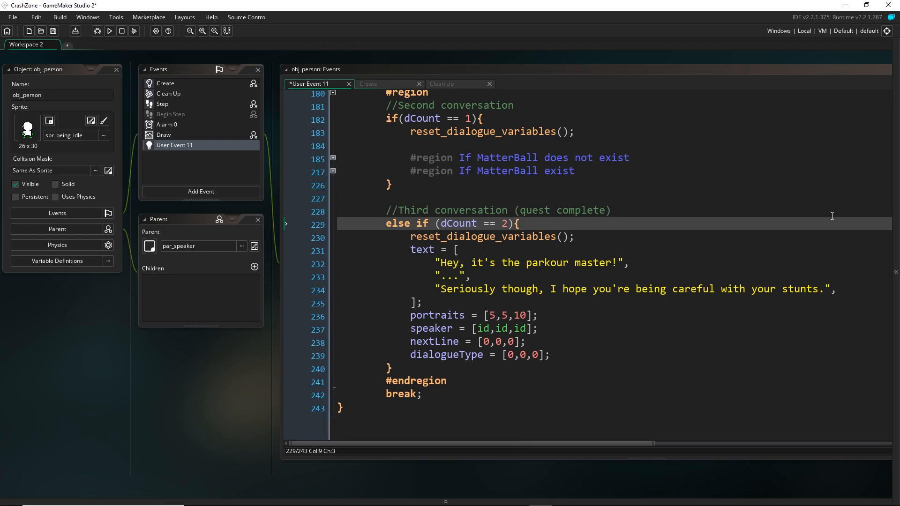
mouse_move(373, 333)
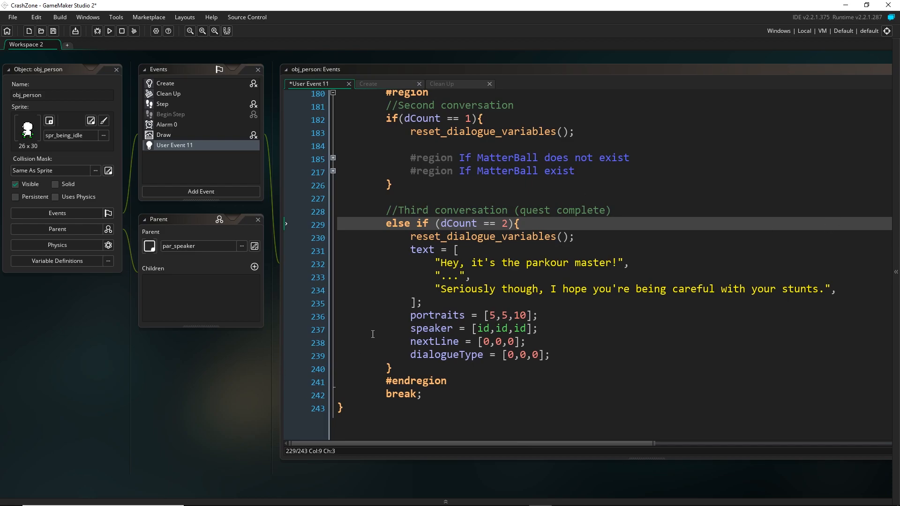
mouse_move(359, 390)
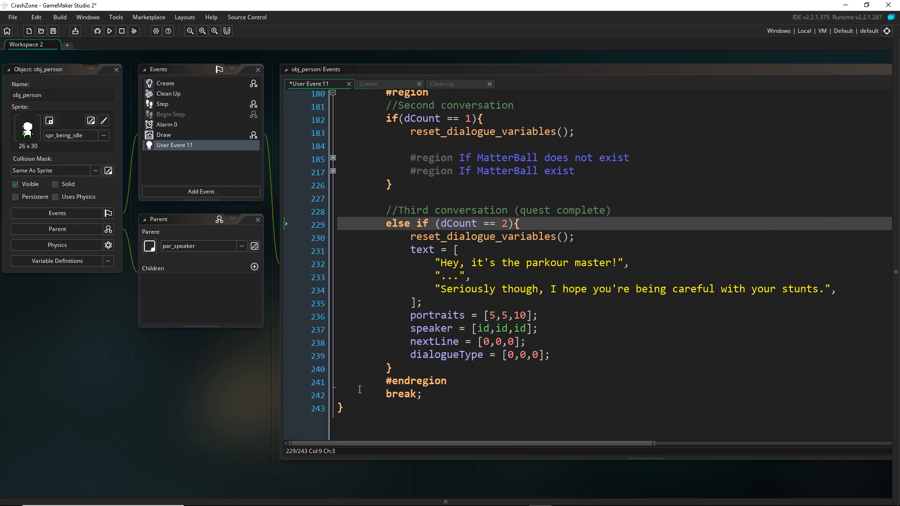
mouse_move(339, 375)
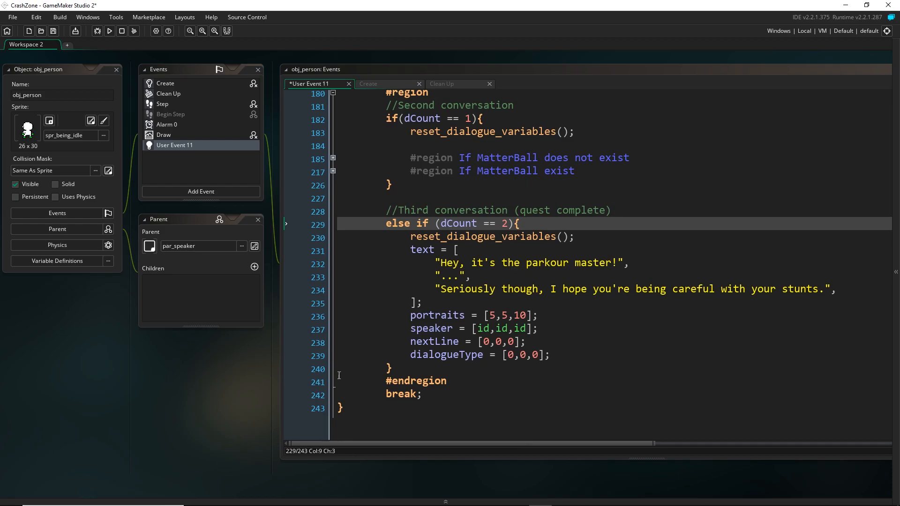
mouse_move(329, 398)
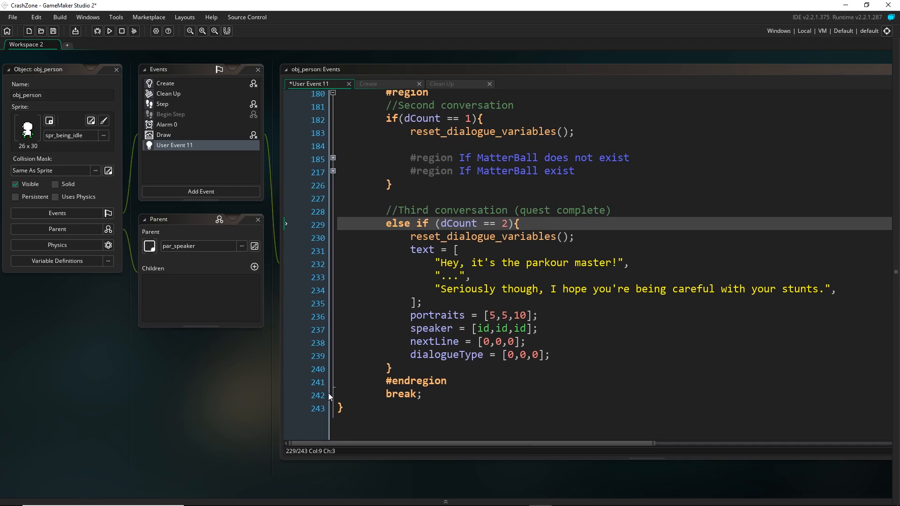
mouse_move(709, 109)
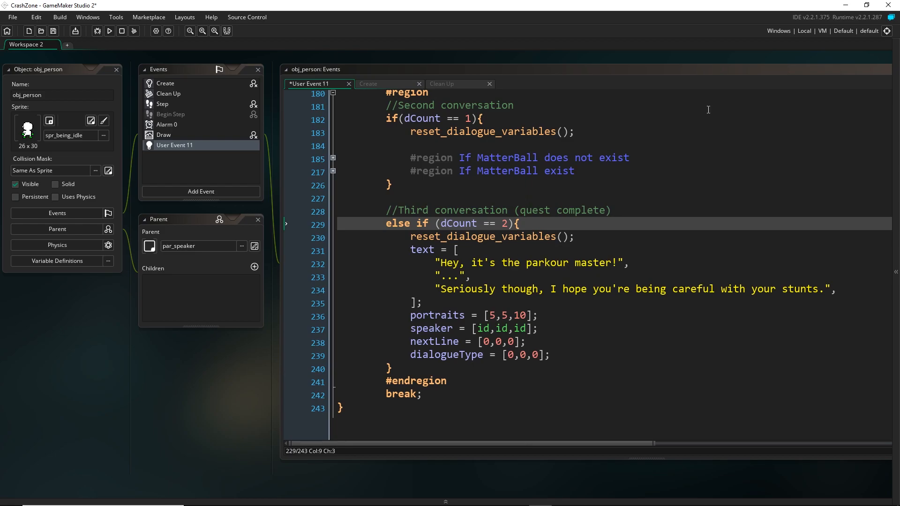
mouse_move(538, 328)
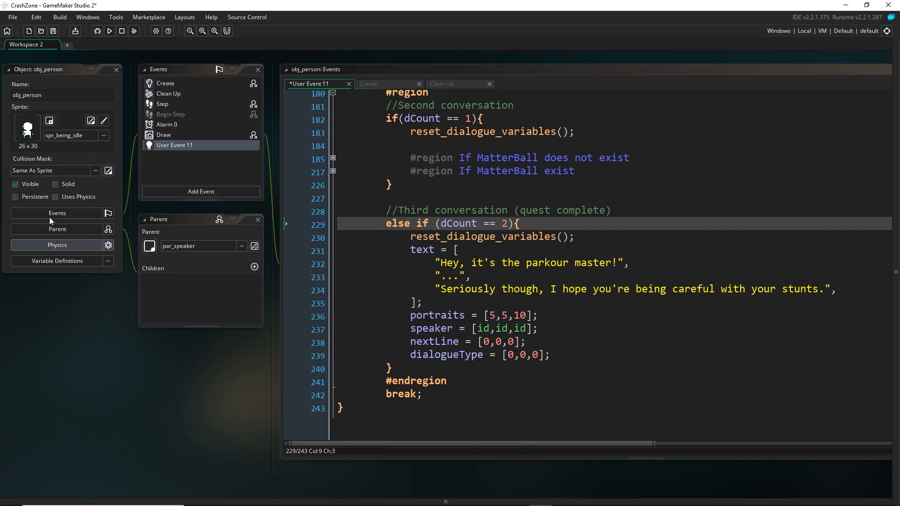
mouse_move(334, 273)
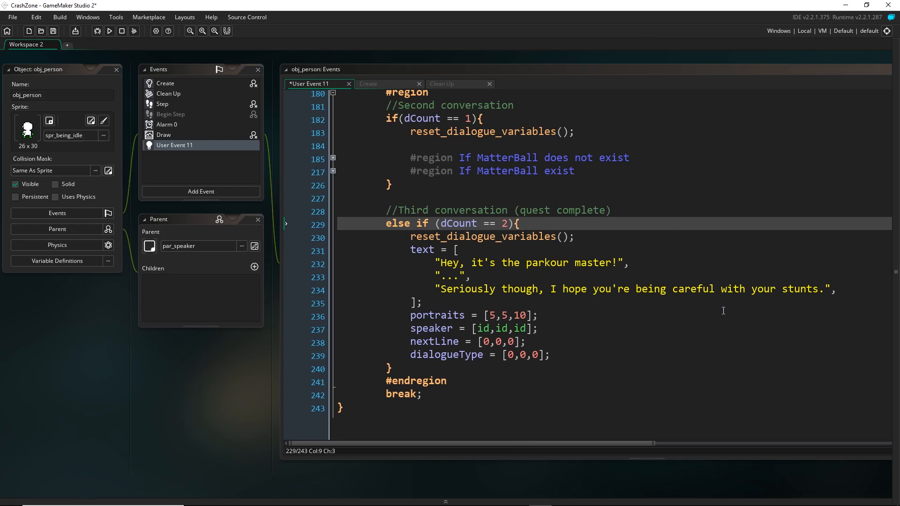
mouse_move(396, 294)
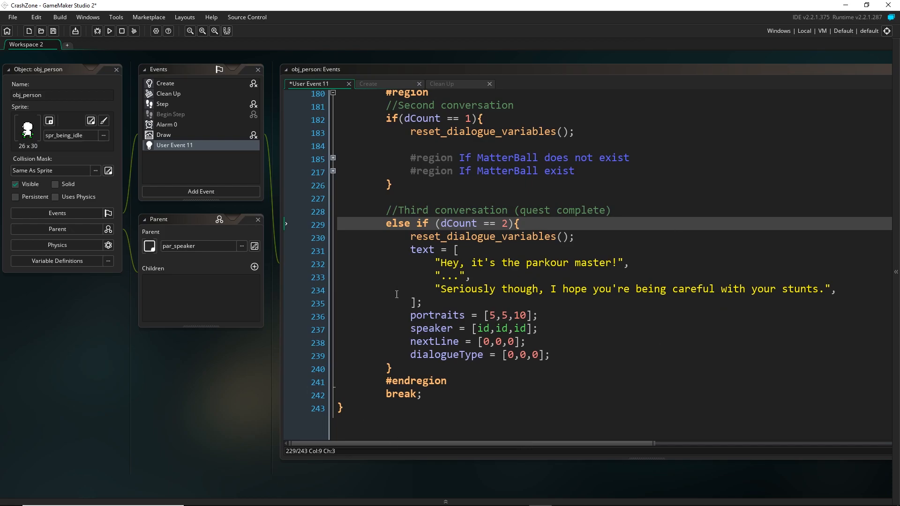
mouse_move(161, 352)
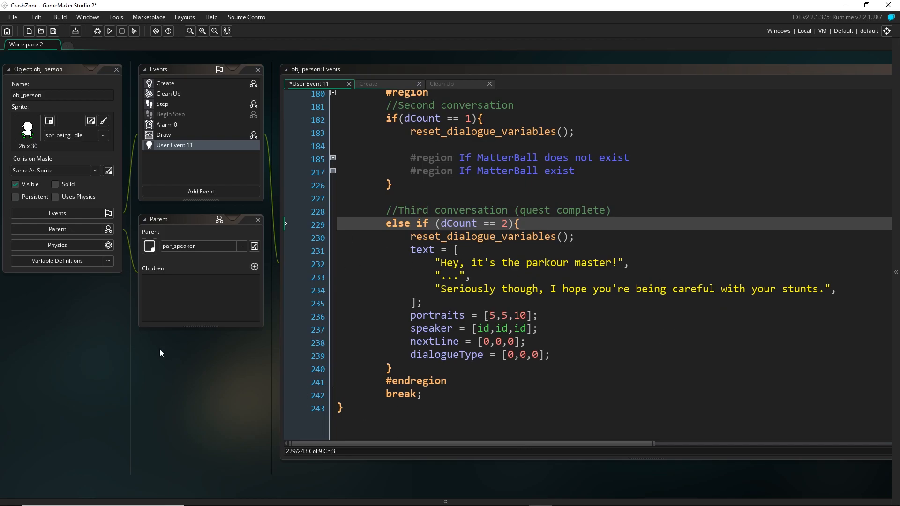
mouse_move(108, 388)
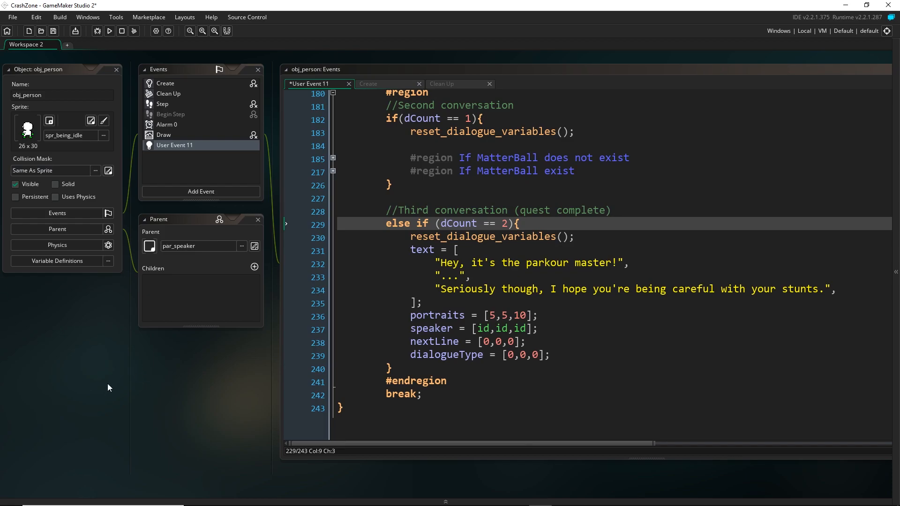
mouse_move(186, 425)
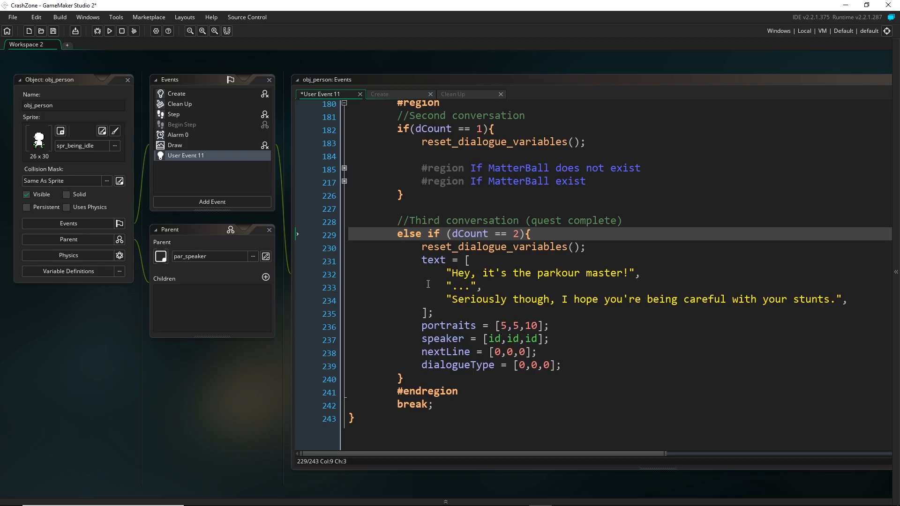
scroll(up, 3)
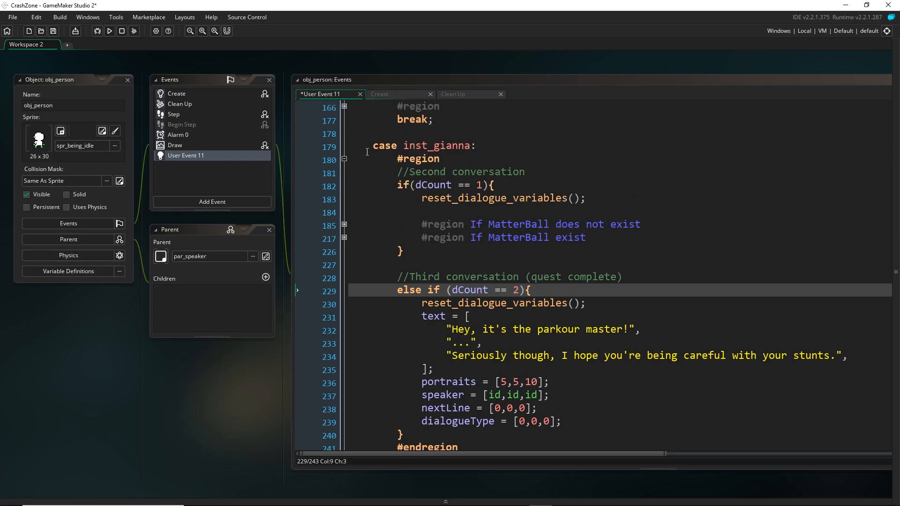